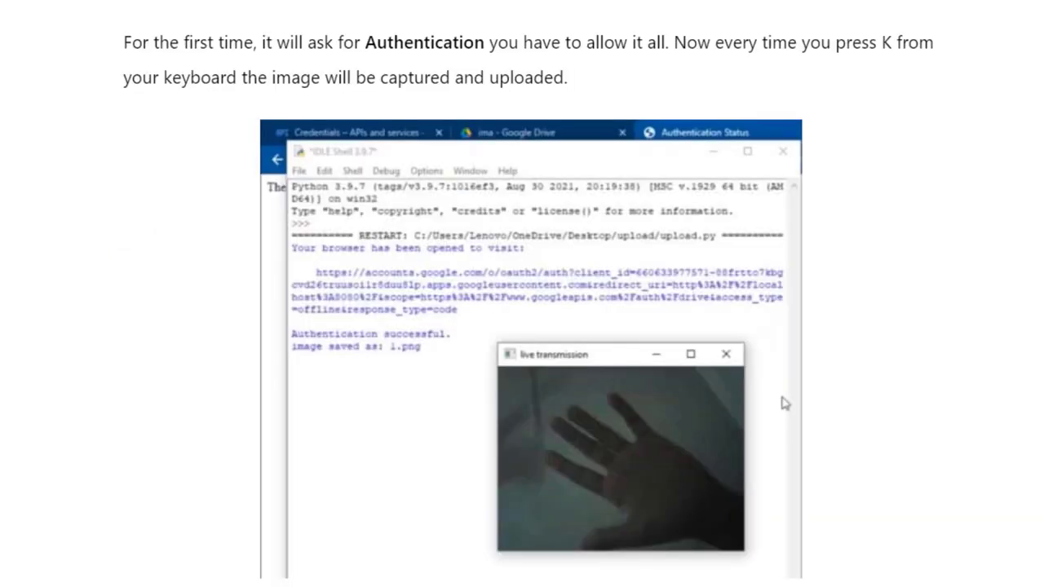
# Upload V4 Bird PCB.zip for an instant 2-layer quote and add the quoted board to the cart.
pyautogui.scroll(-3)
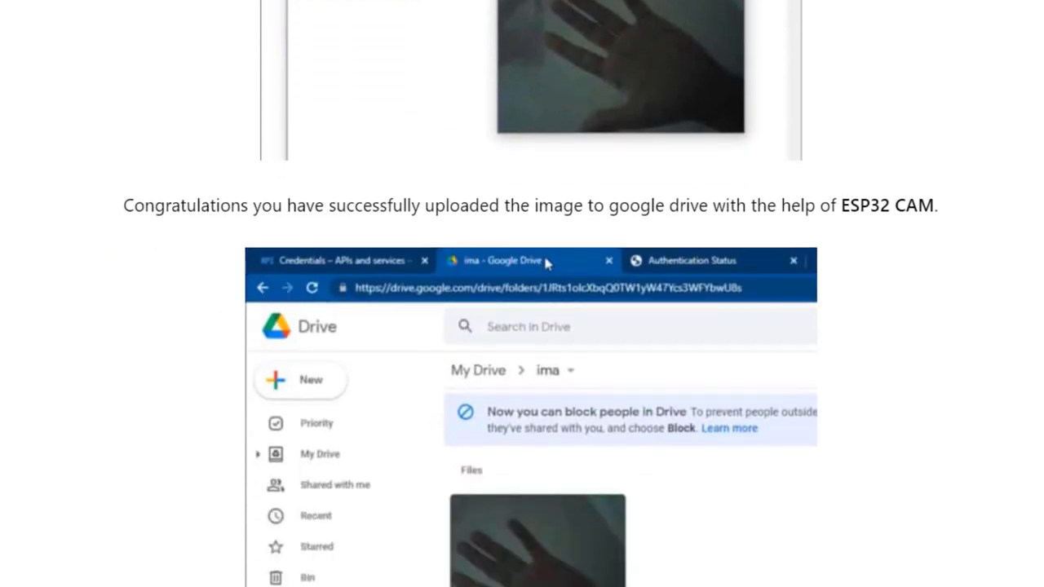
pyautogui.scroll(-3)
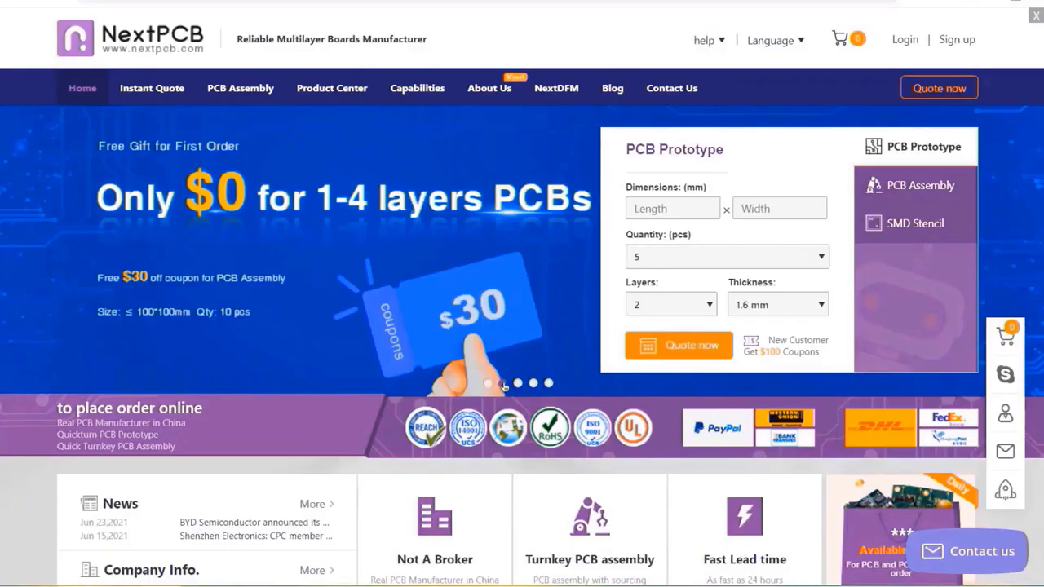
pyautogui.scroll(-3)
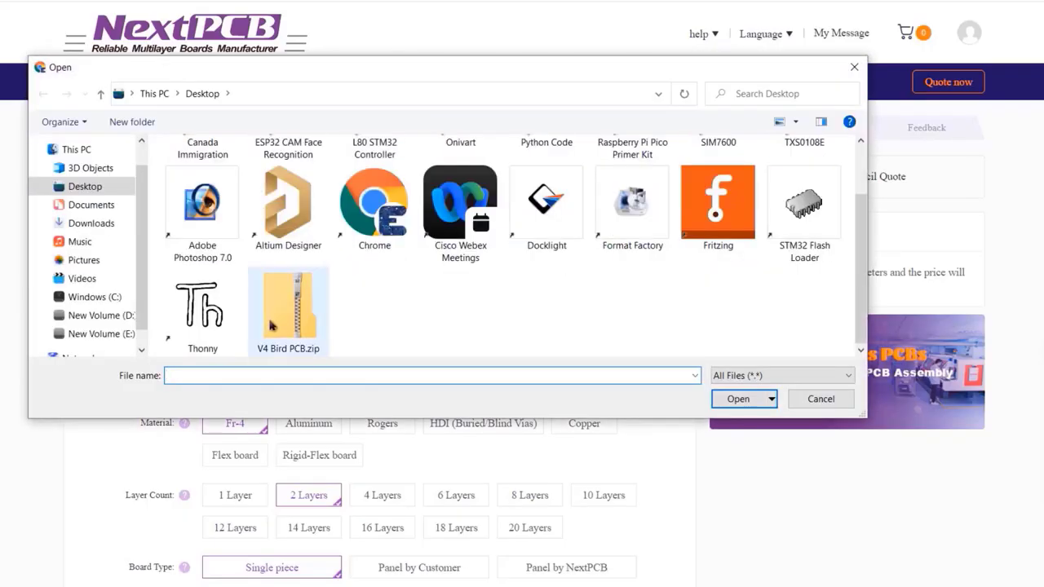
pyautogui.click(737, 399)
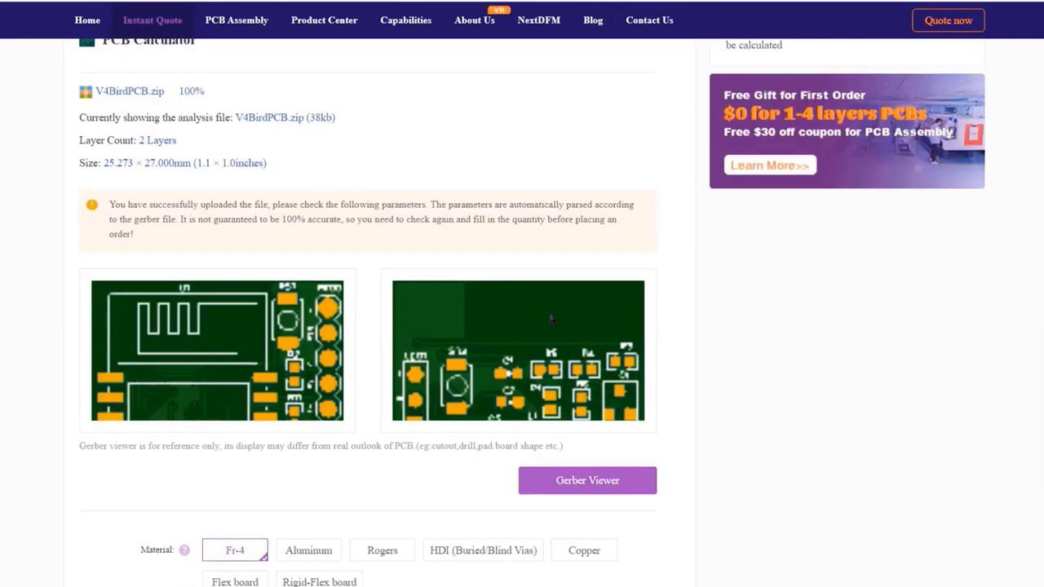
pyautogui.scroll(-3)
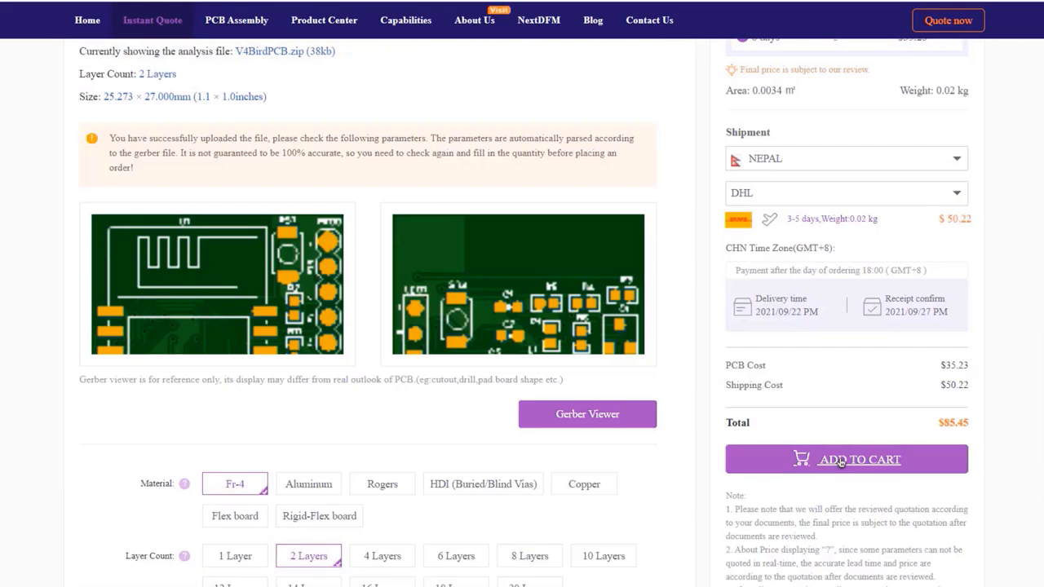
pyautogui.click(845, 458)
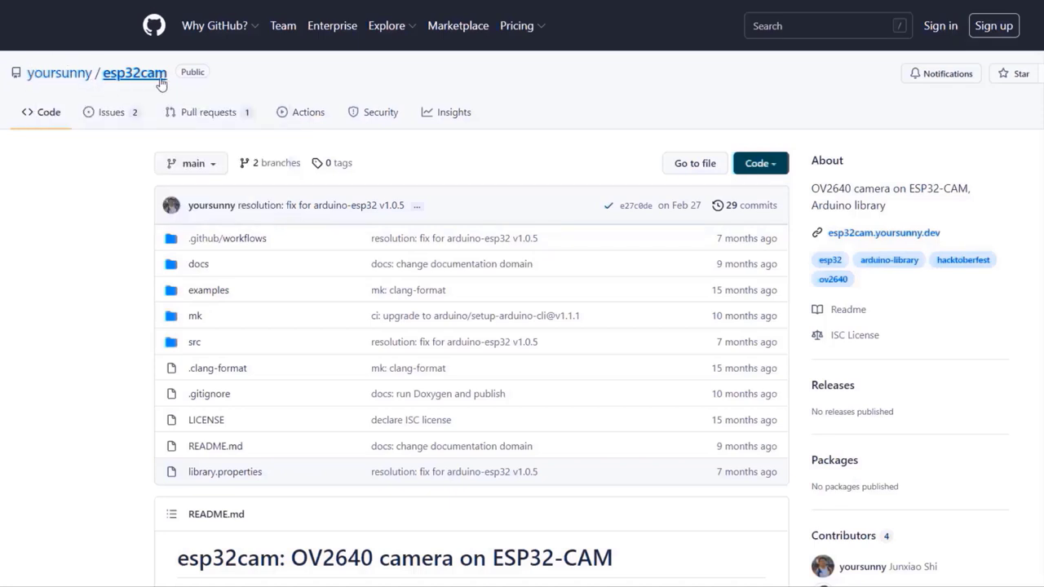
pyautogui.moveTo(354, 192)
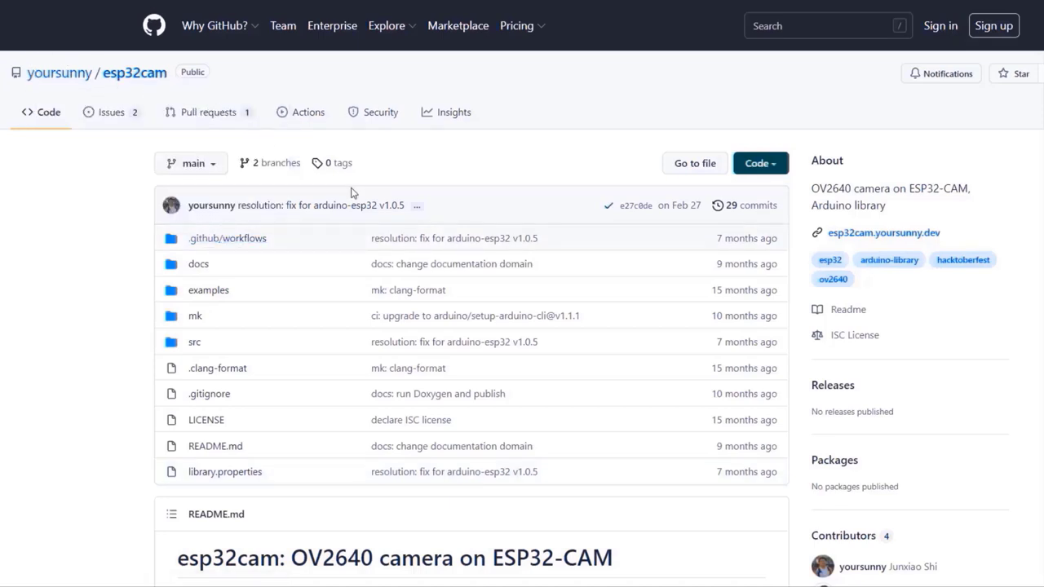
# Download the esp32cam repository as a ZIP from the Code menu.
pyautogui.scroll(-3)
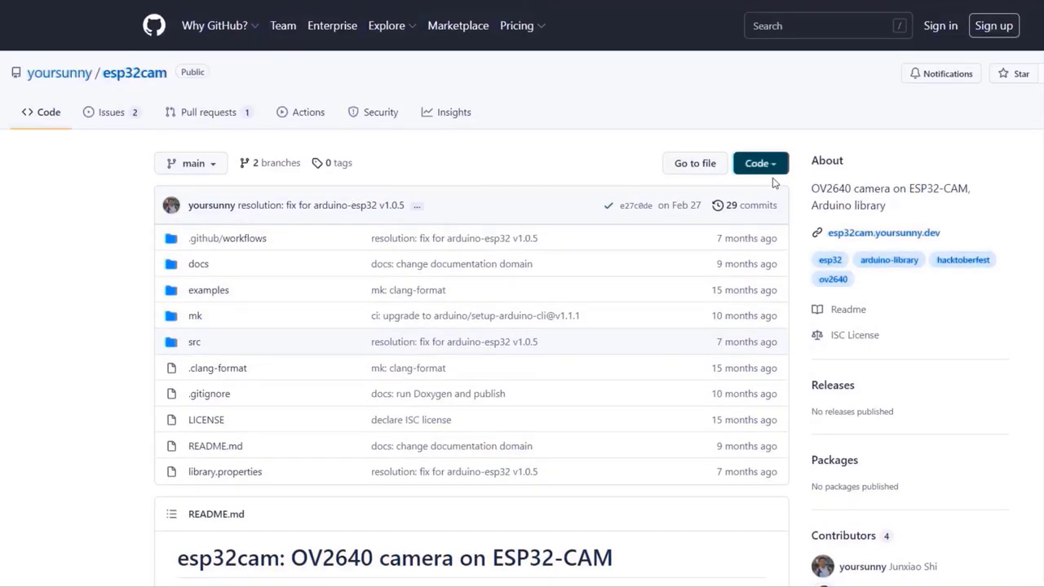
pyautogui.click(761, 163)
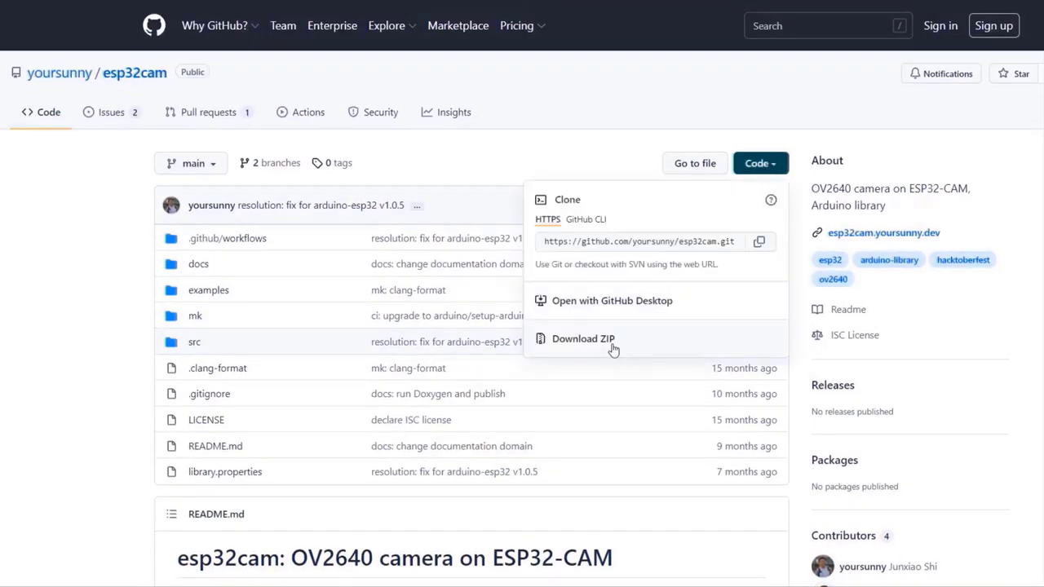
pyautogui.click(583, 338)
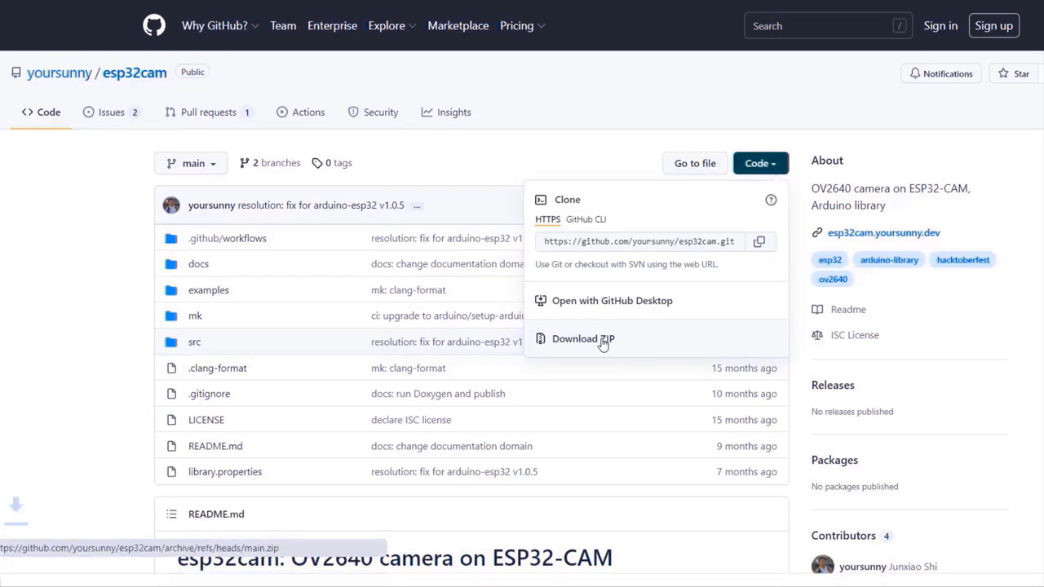
pyautogui.click(583, 338)
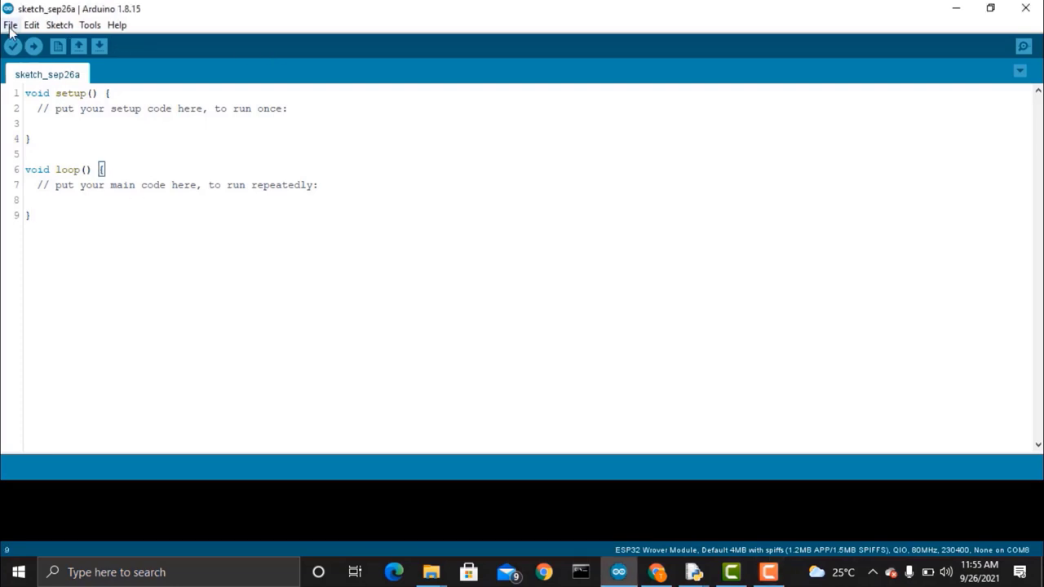
# Load the WifiCam example, set WIFI_SSID to priyansh and bring up the board partition settings.
pyautogui.click(9, 24)
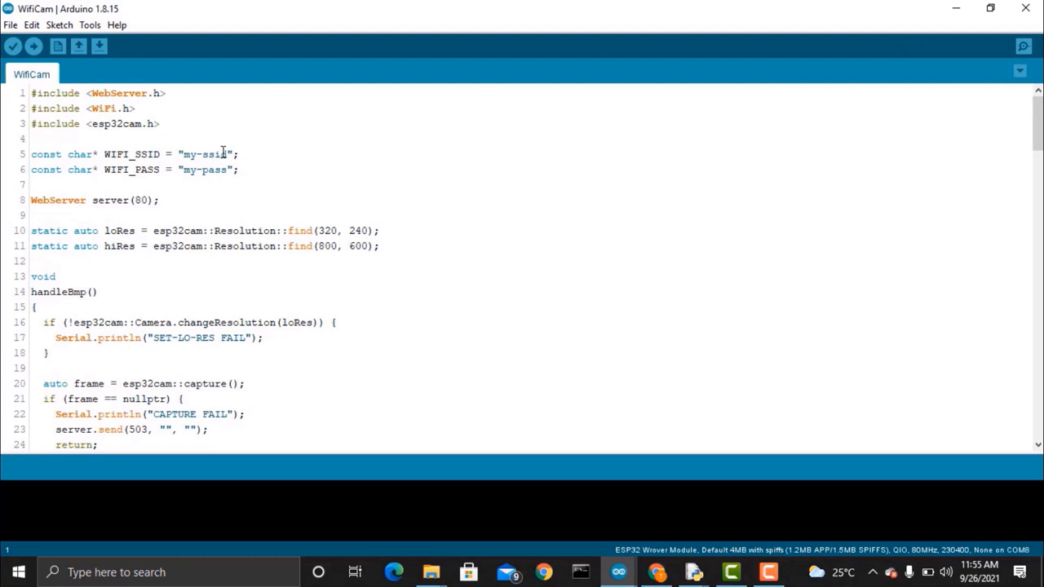
pyautogui.write('priyansh')
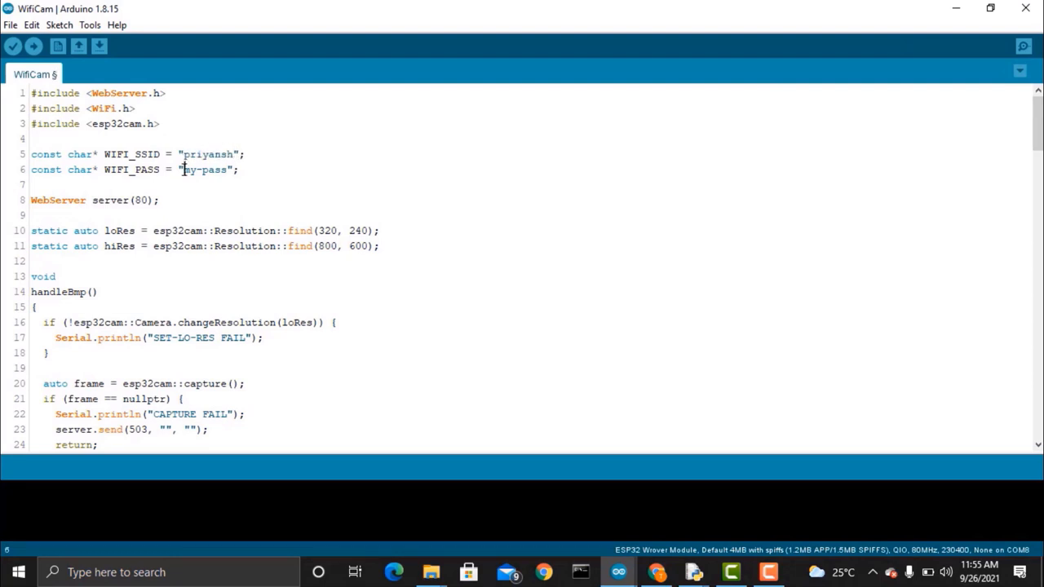
pyautogui.scroll(-3)
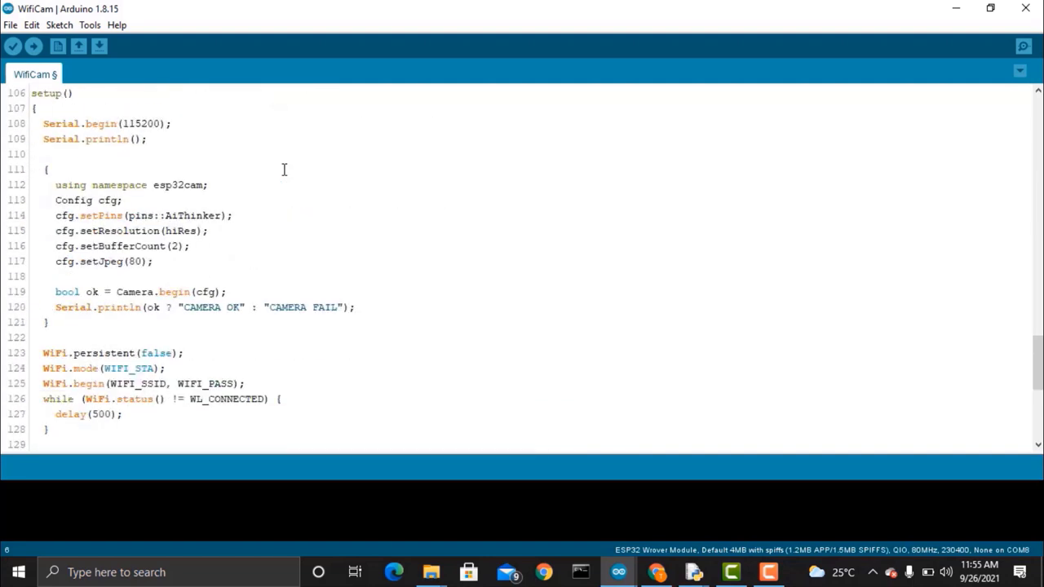
pyautogui.click(90, 24)
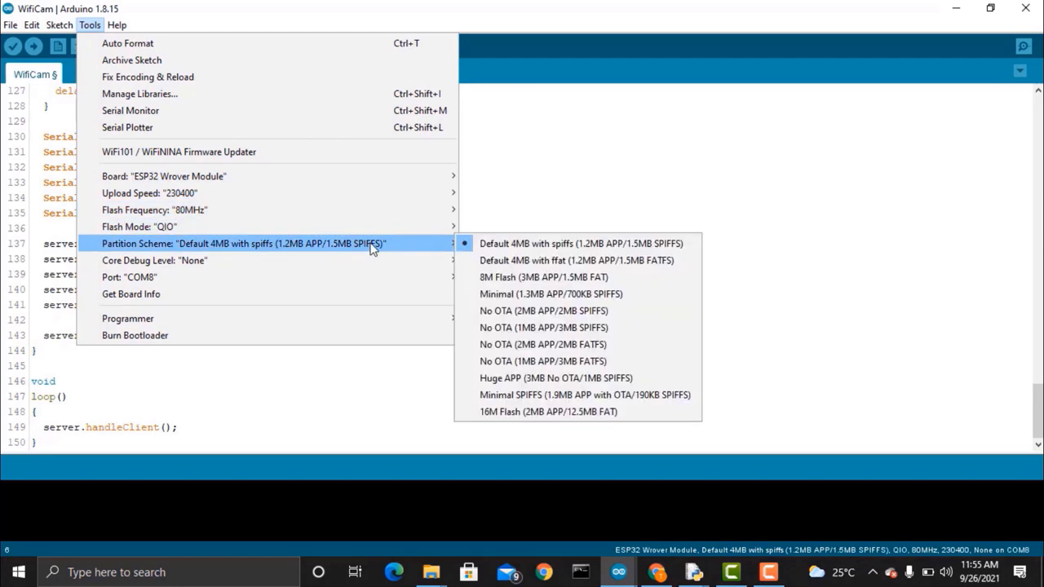
pyautogui.moveTo(128, 277)
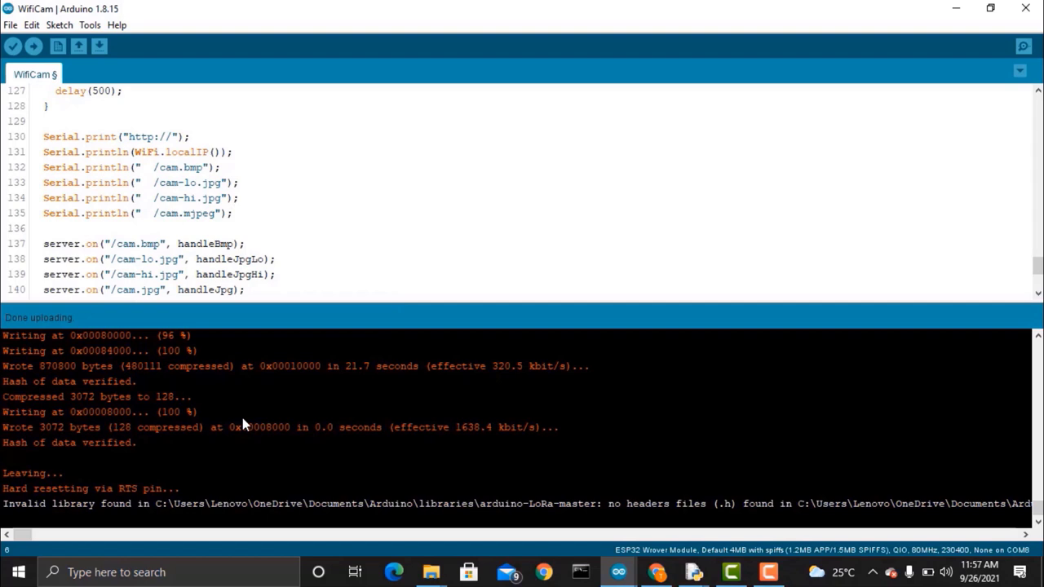
# Read the camera IP from the Serial Monitor and run python --version in Command Prompt.
pyautogui.click(1023, 46)
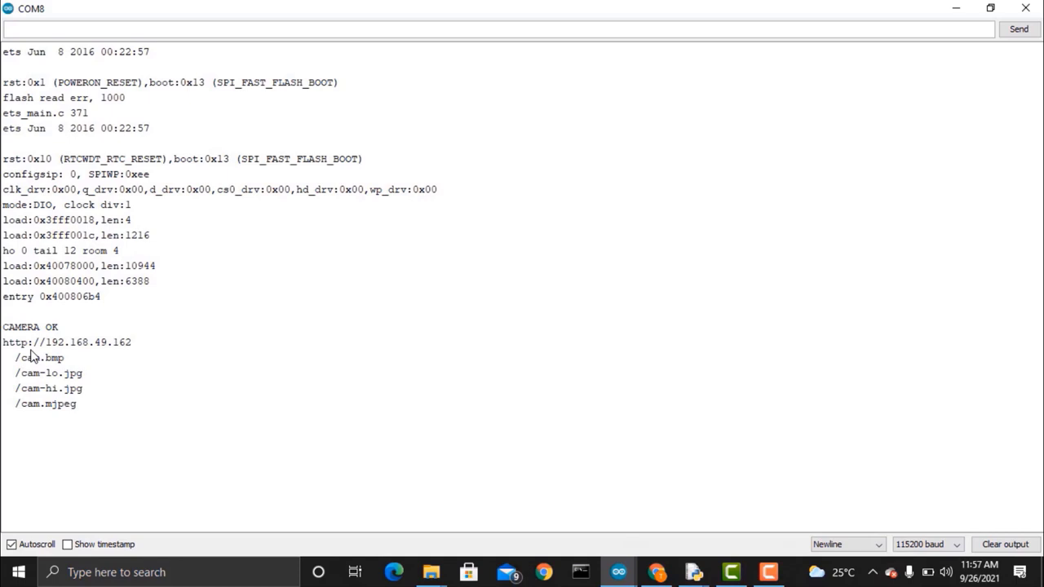
pyautogui.moveTo(35, 343); pyautogui.dragTo(130, 342)
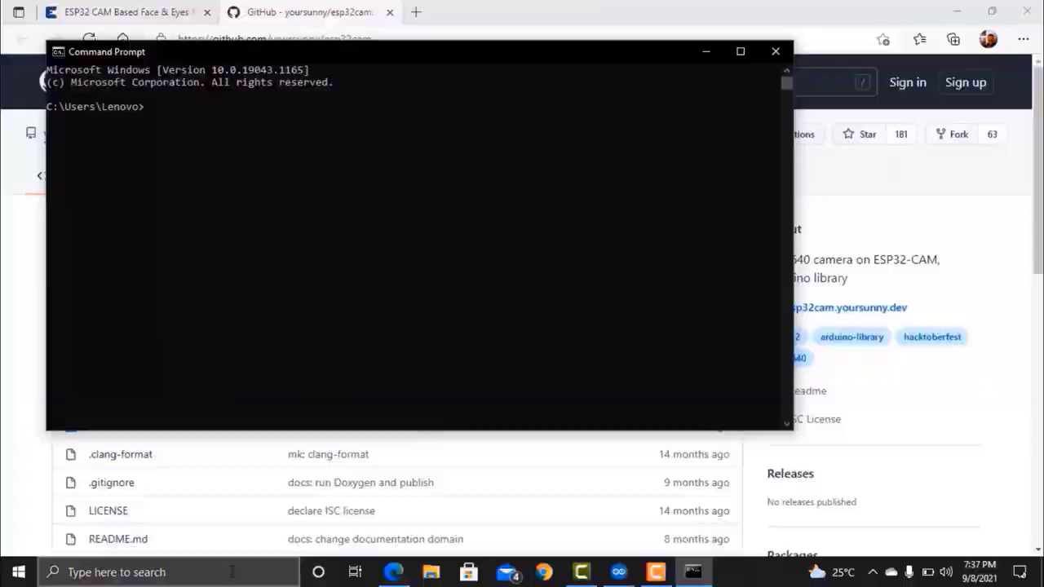
pyautogui.write('python --version')
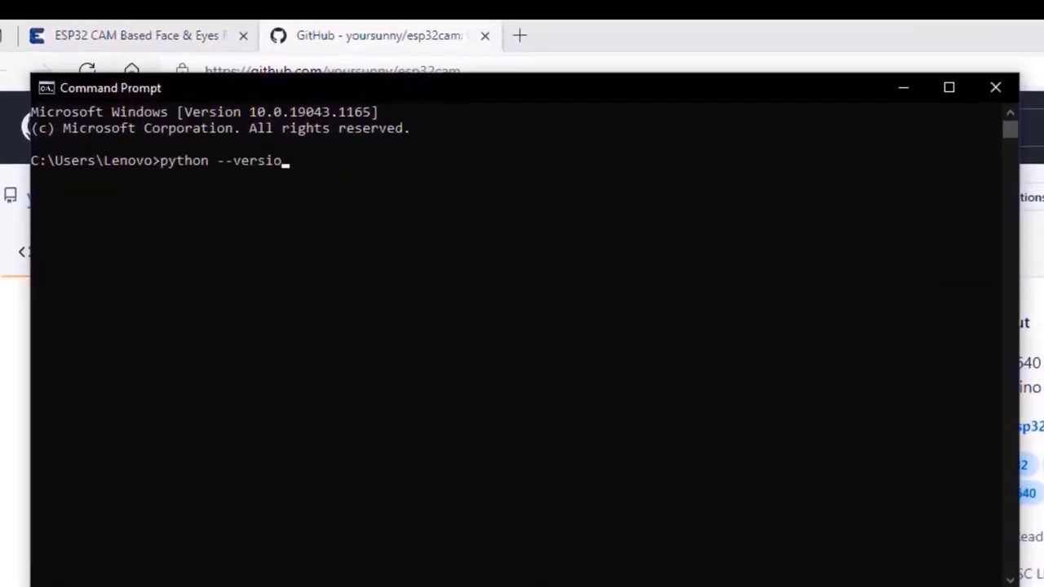
pyautogui.press('enter')
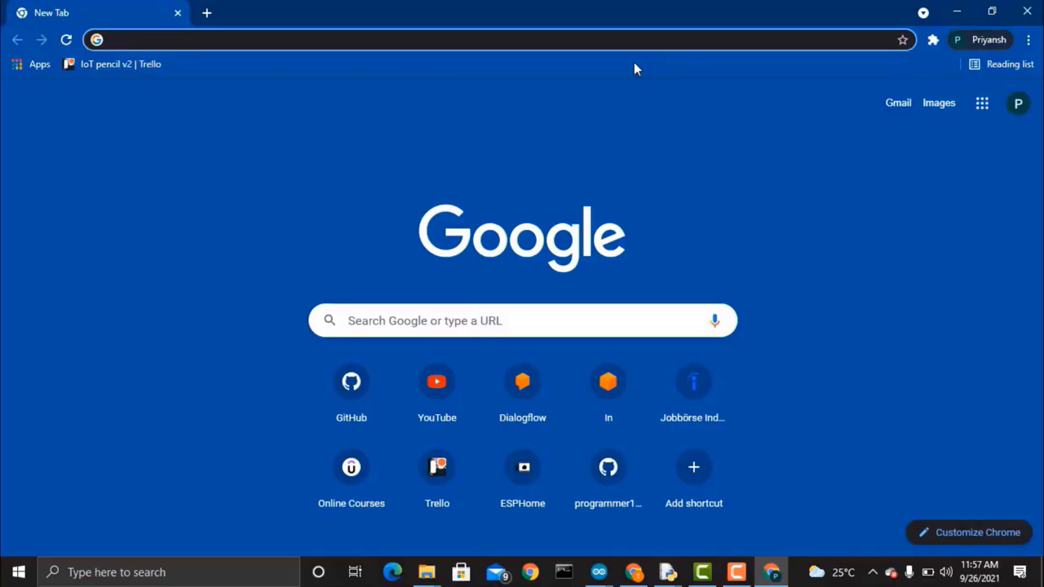
# Search Google for the developer console and open the Google Developers Console result.
pyautogui.write('googel')
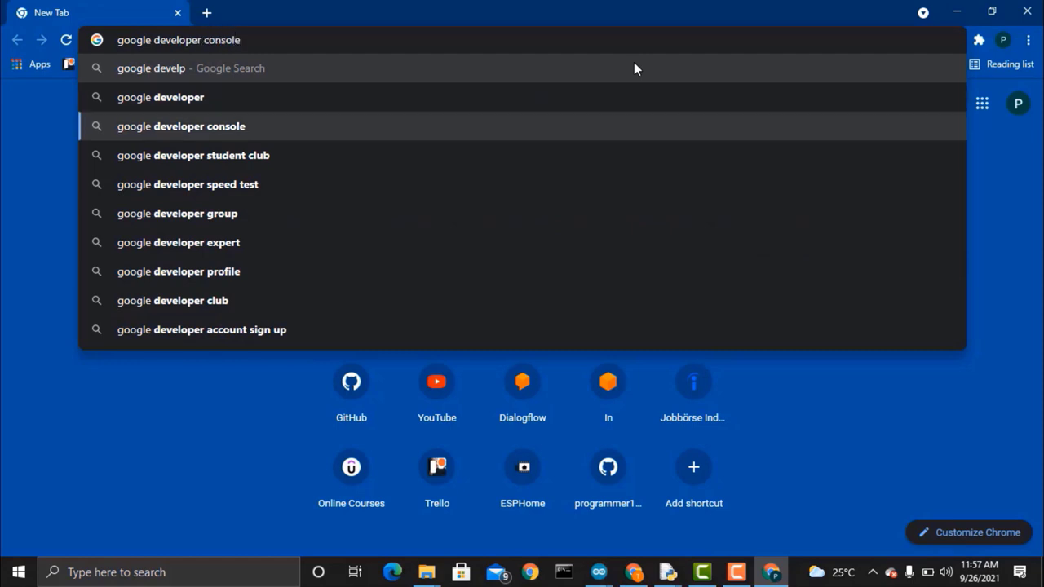
pyautogui.click(181, 125)
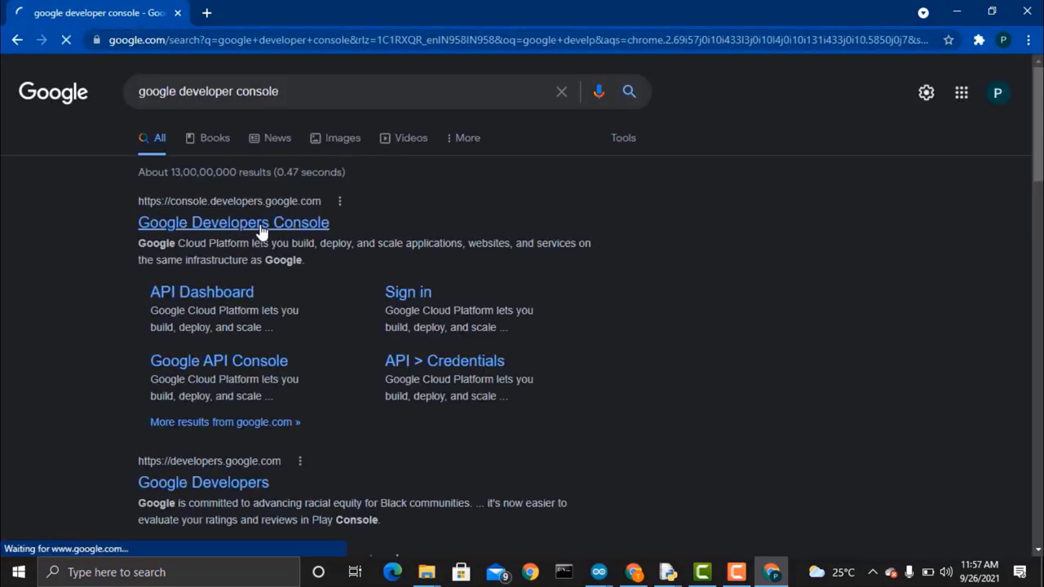
pyautogui.click(233, 222)
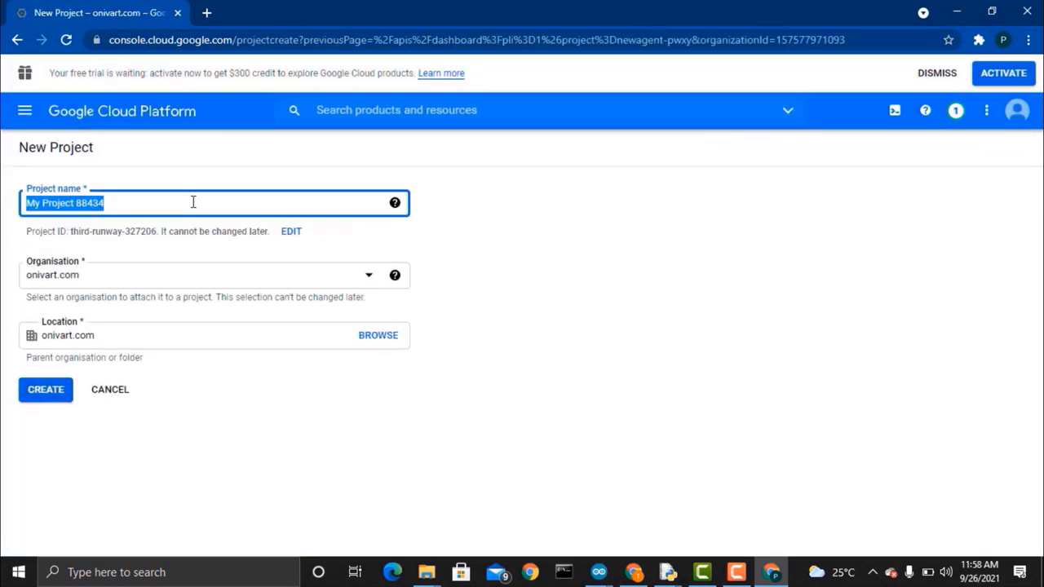
# Create the project how2elec and enable the Google Drive API from the API library.
pyautogui.write('how2ele')
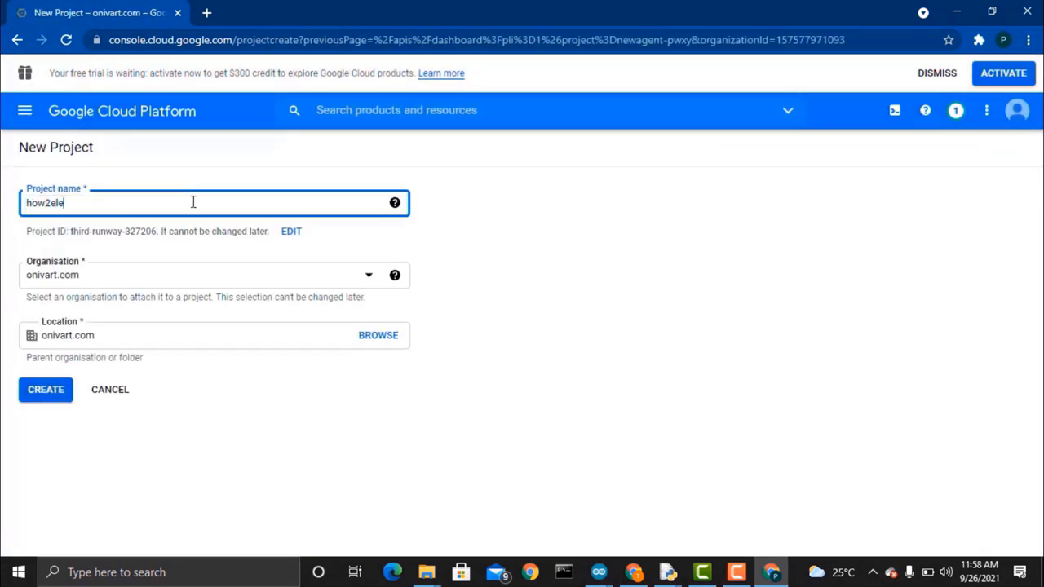
pyautogui.write('c')
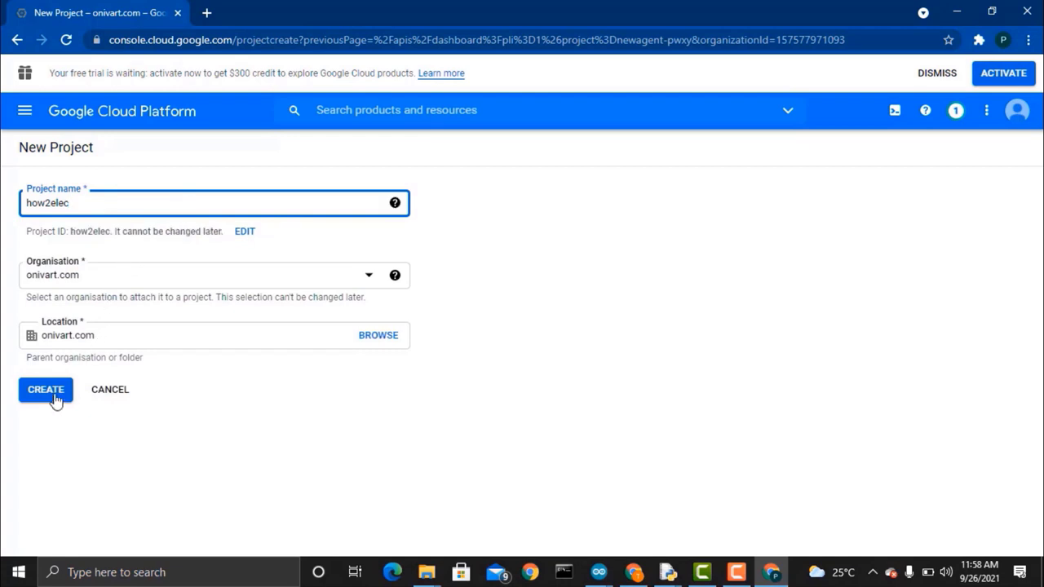
pyautogui.click(46, 388)
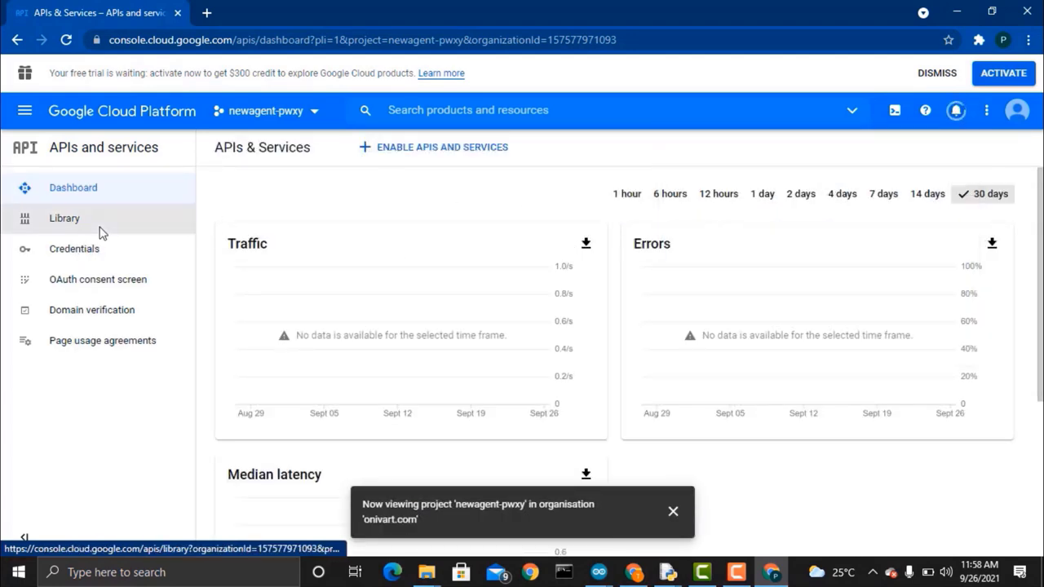
pyautogui.click(64, 218)
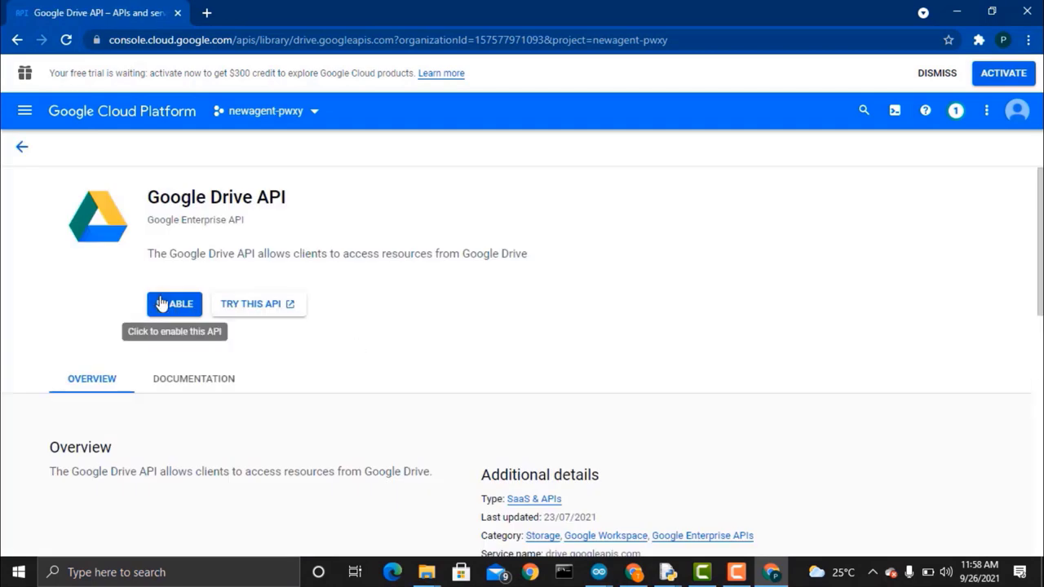
pyautogui.click(173, 304)
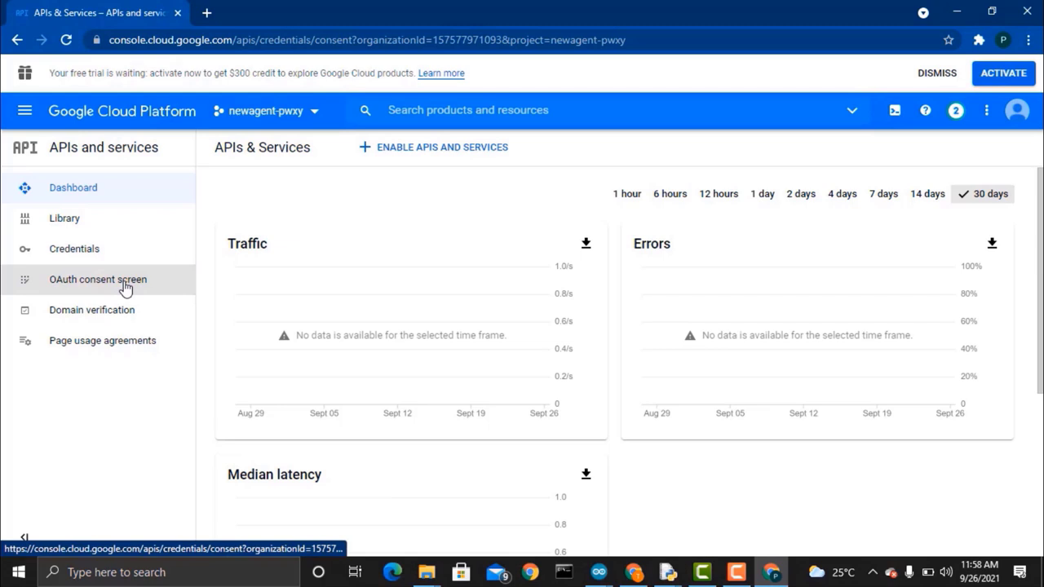
# Start an External OAuth consent screen with app name how2elec, the account support email and developer email.
pyautogui.click(98, 279)
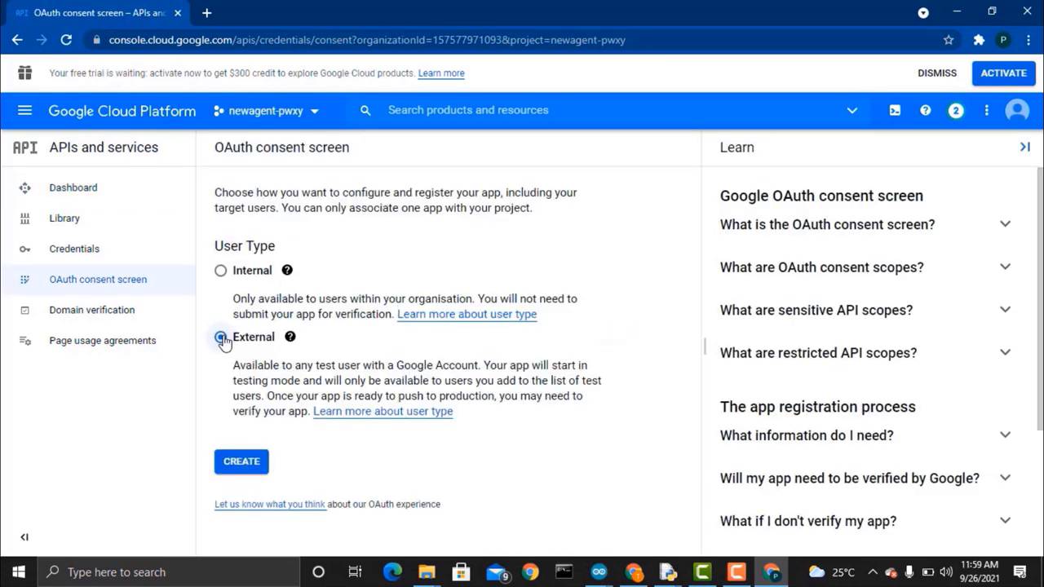
pyautogui.click(241, 461)
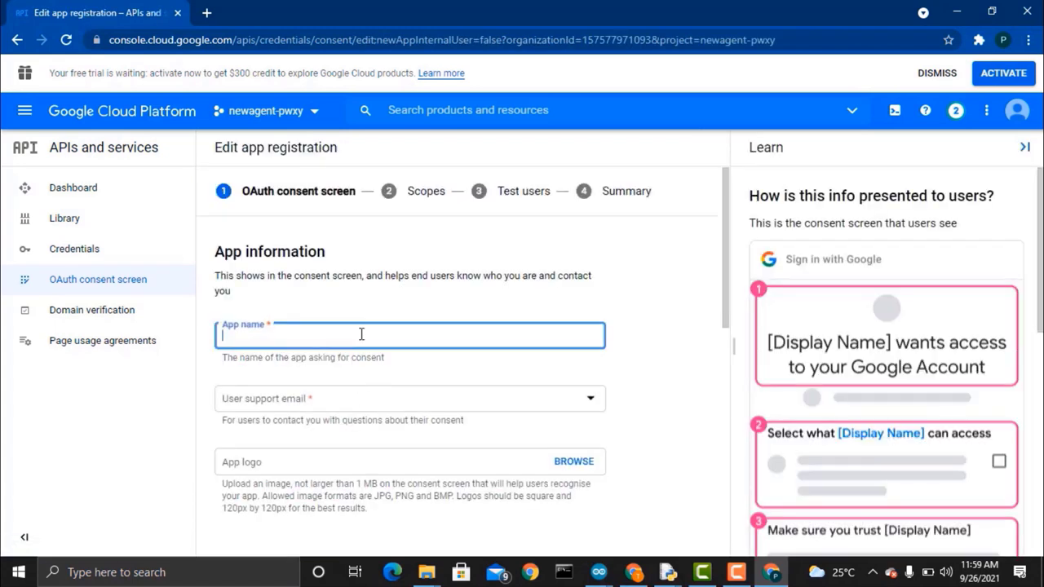
pyautogui.write('how2elec')
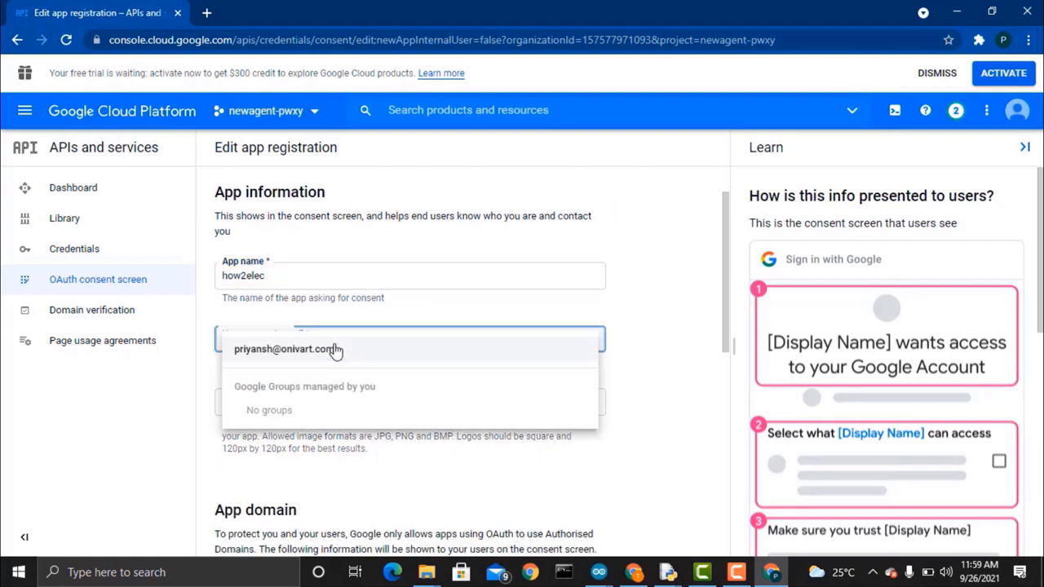
pyautogui.click(284, 349)
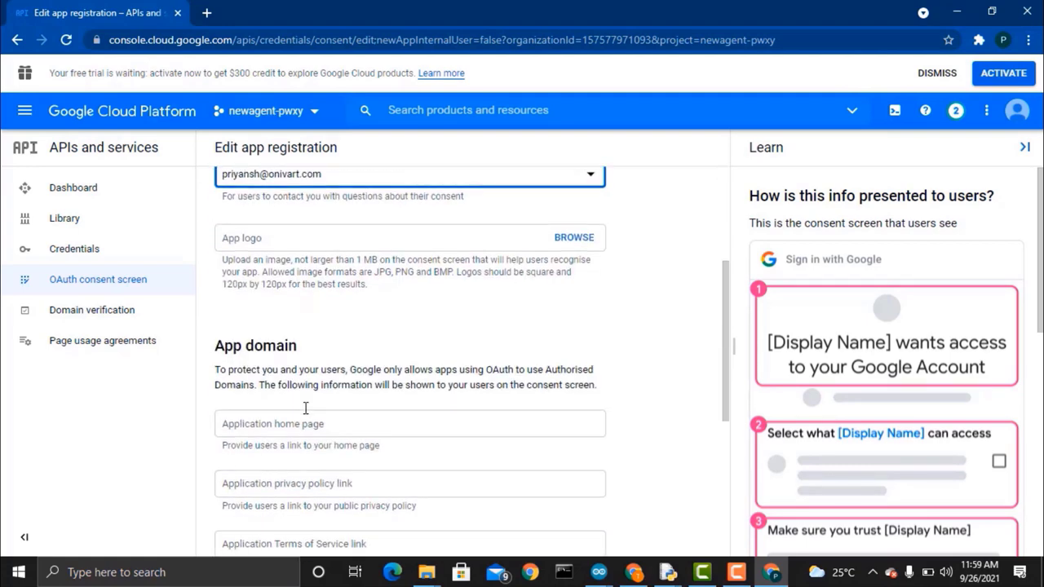
pyautogui.scroll(-3)
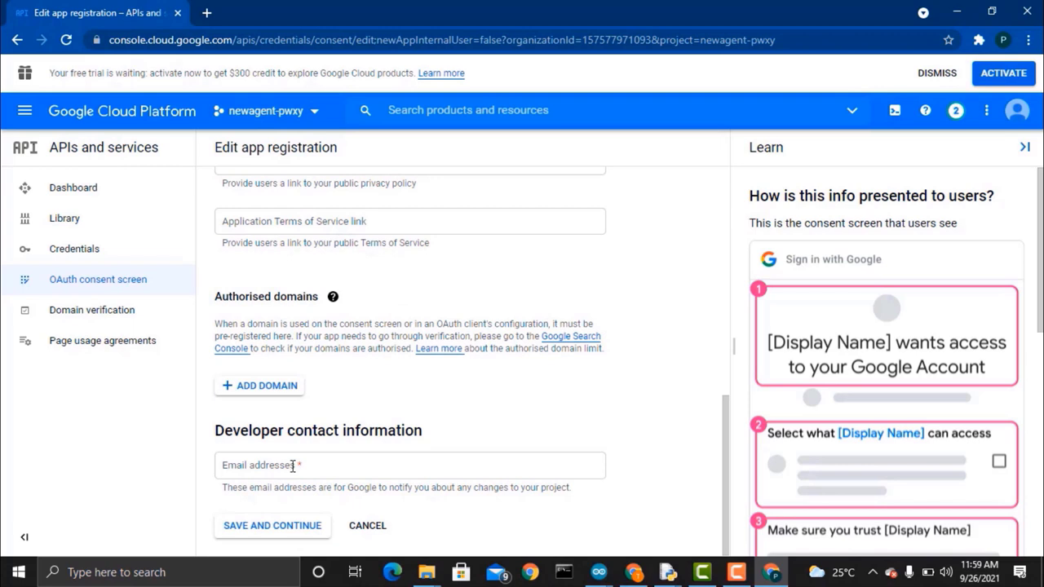
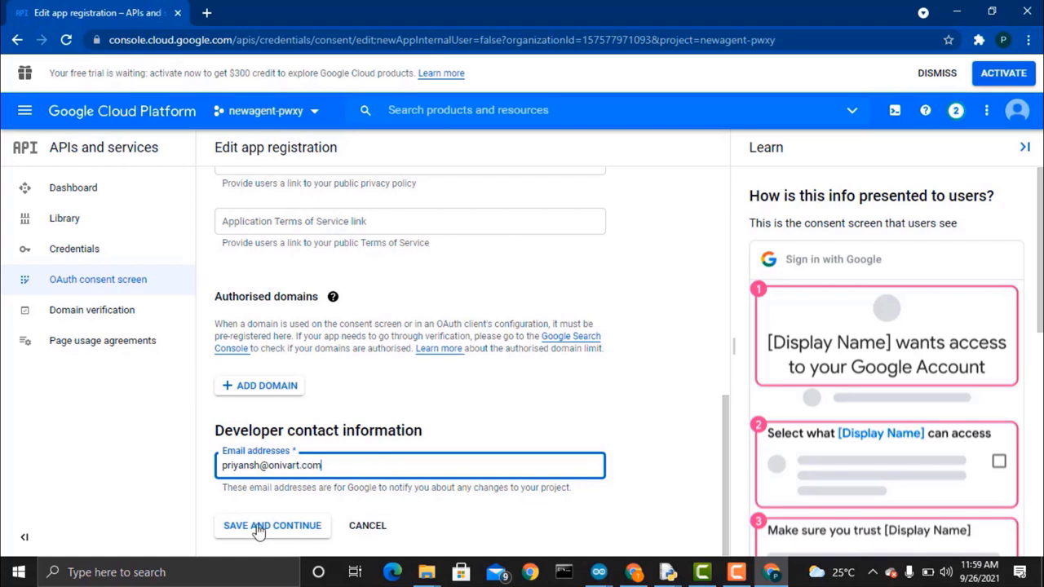
# Save the consent screen, skip test users and go to the Credentials page.
pyautogui.click(271, 525)
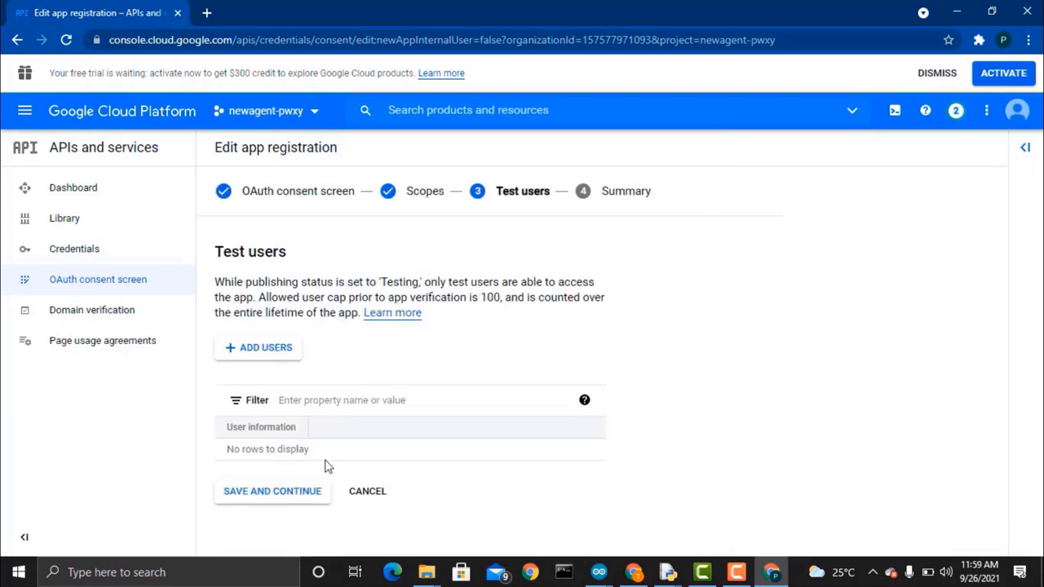
pyautogui.click(271, 490)
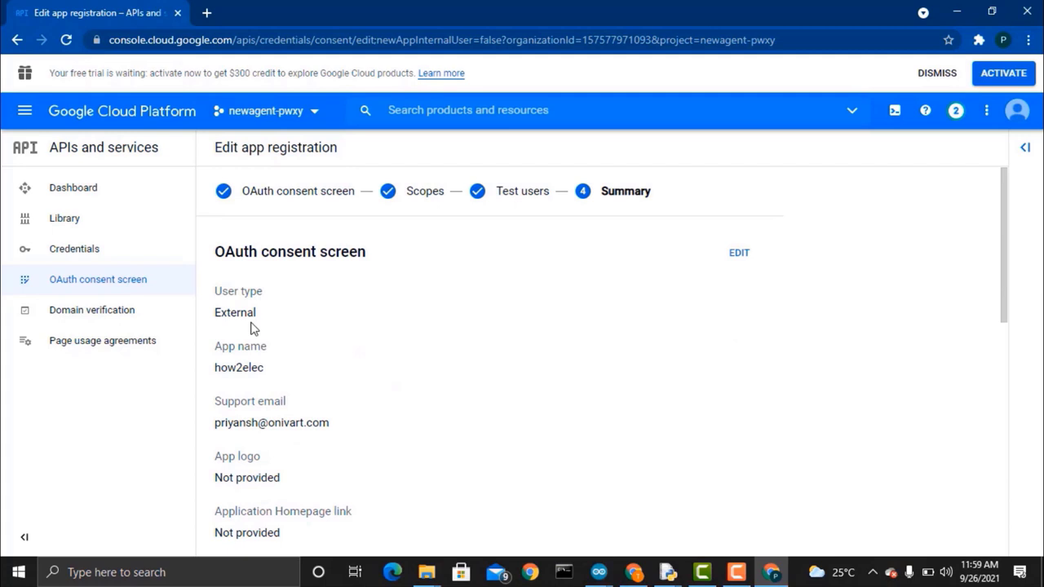
pyautogui.click(75, 248)
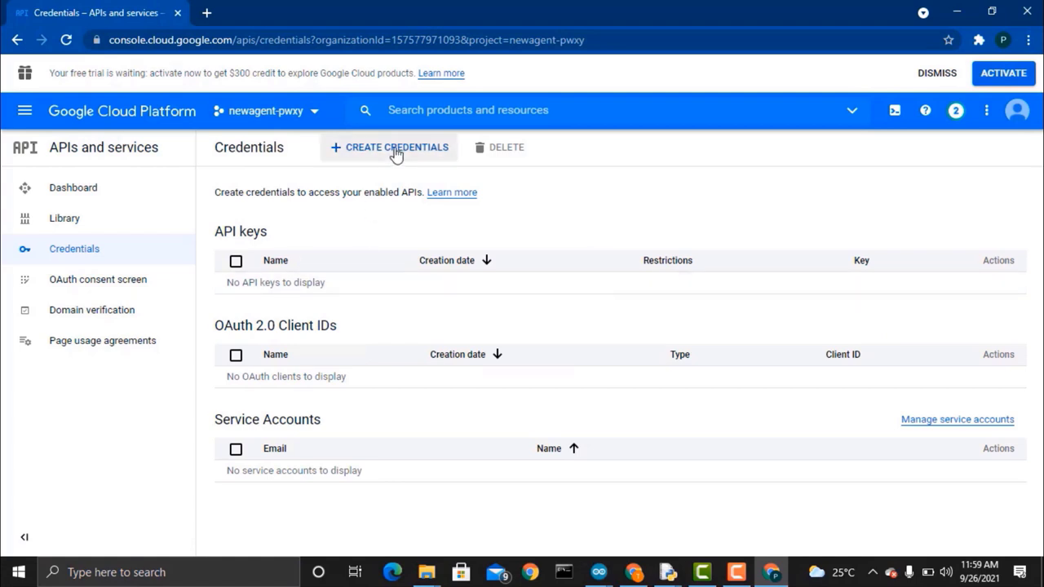
# Create an OAuth client ID of type Desktop app and download its client secret JSON.
pyautogui.click(399, 147)
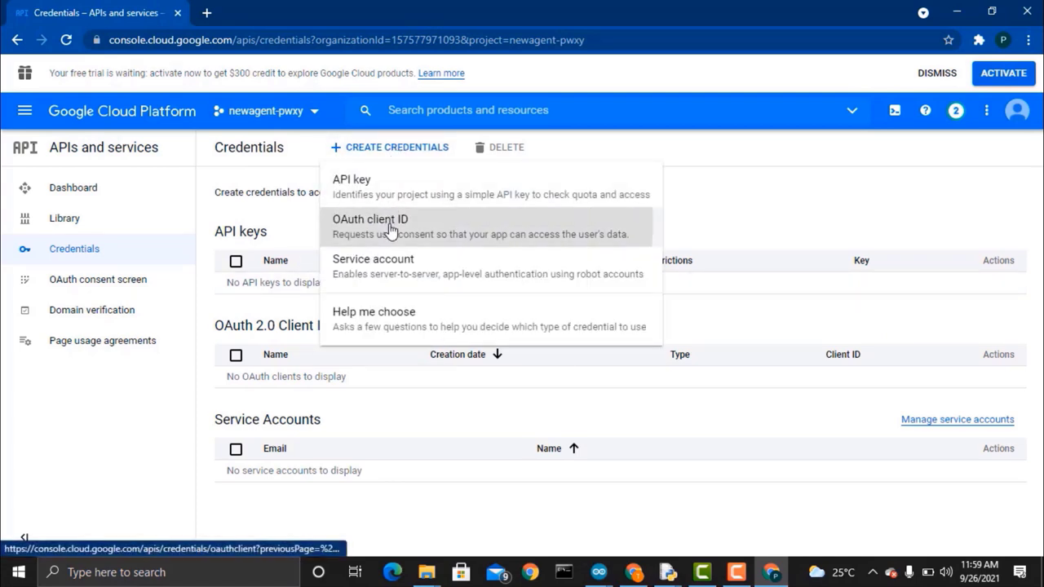
pyautogui.click(371, 225)
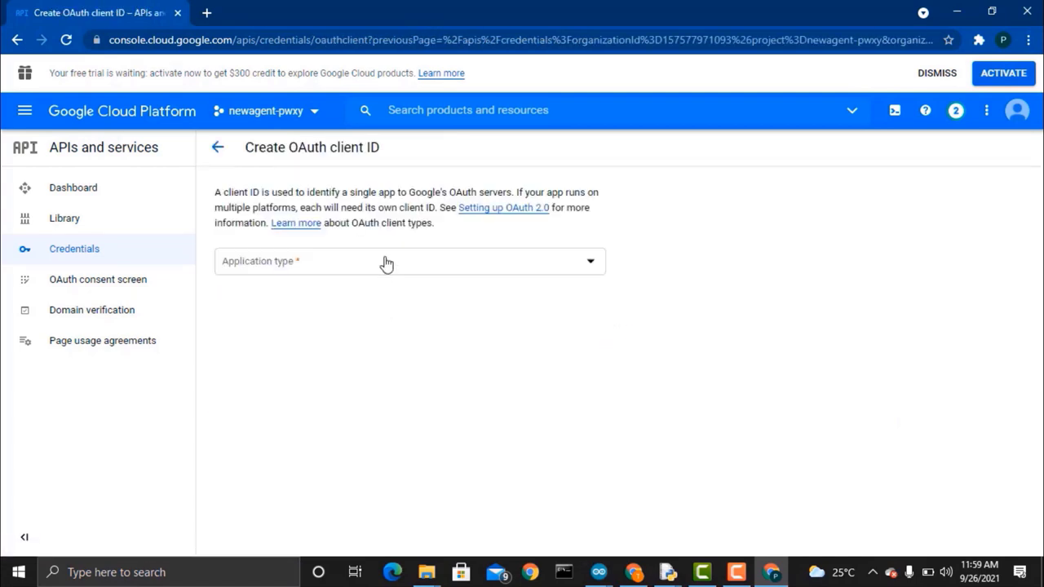
pyautogui.click(408, 261)
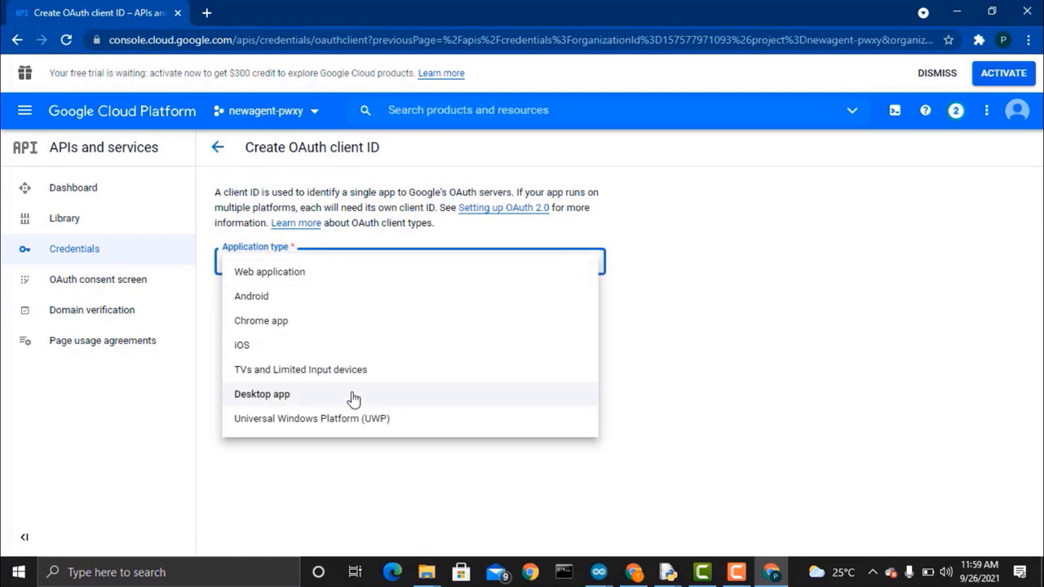
pyautogui.click(261, 393)
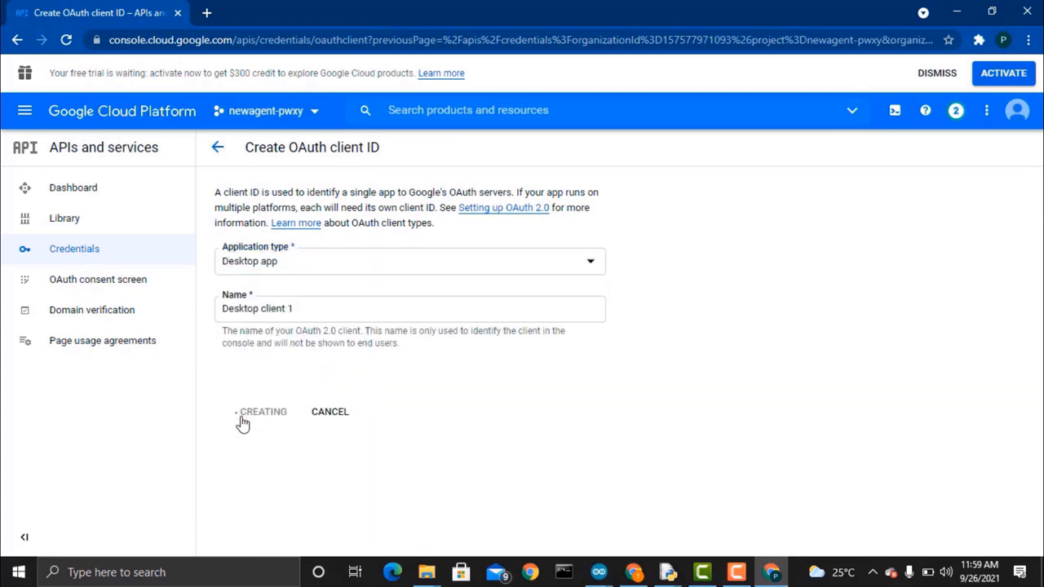
pyautogui.click(263, 411)
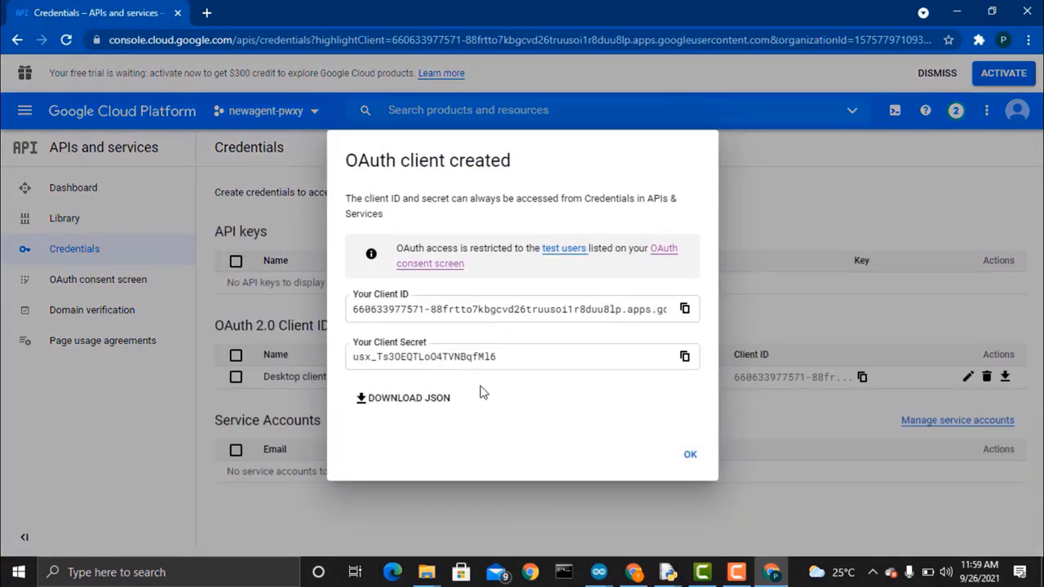
pyautogui.click(408, 398)
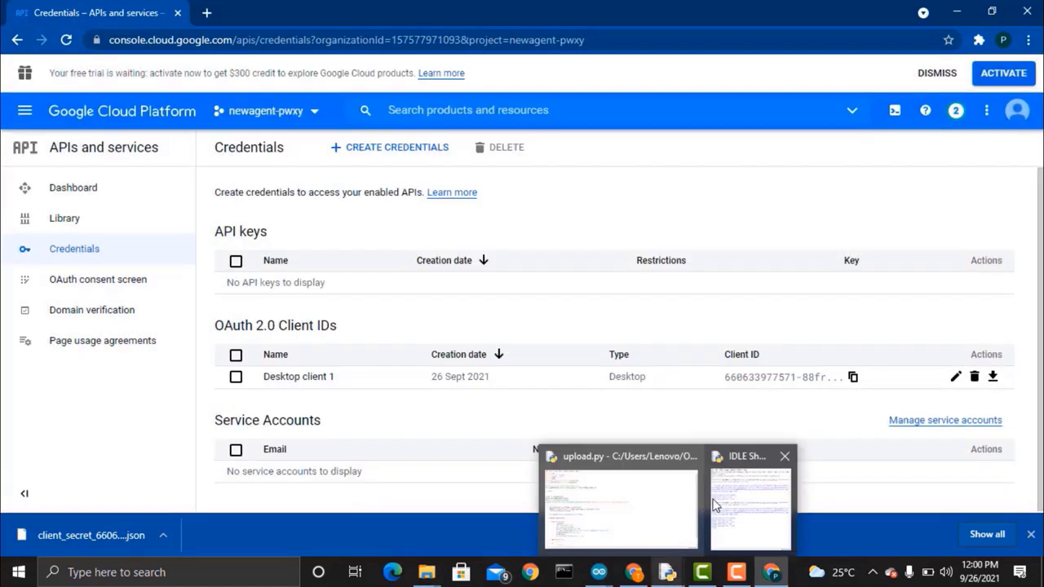
# Copy the camera IP 192.168.49.162 from the Serial Monitor into the url line of upload.py.
pyautogui.click(620, 506)
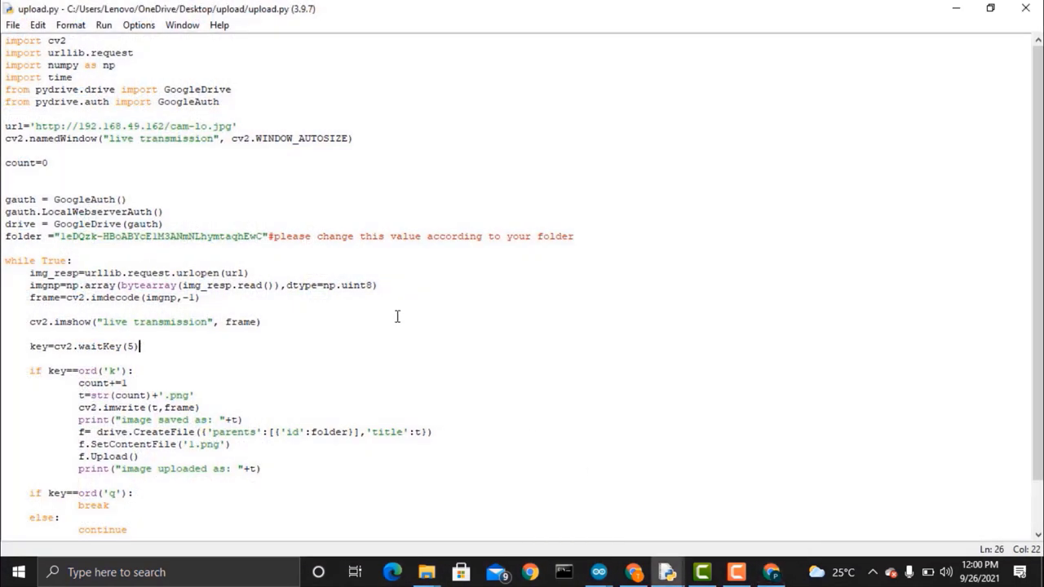
pyautogui.scroll(-3)
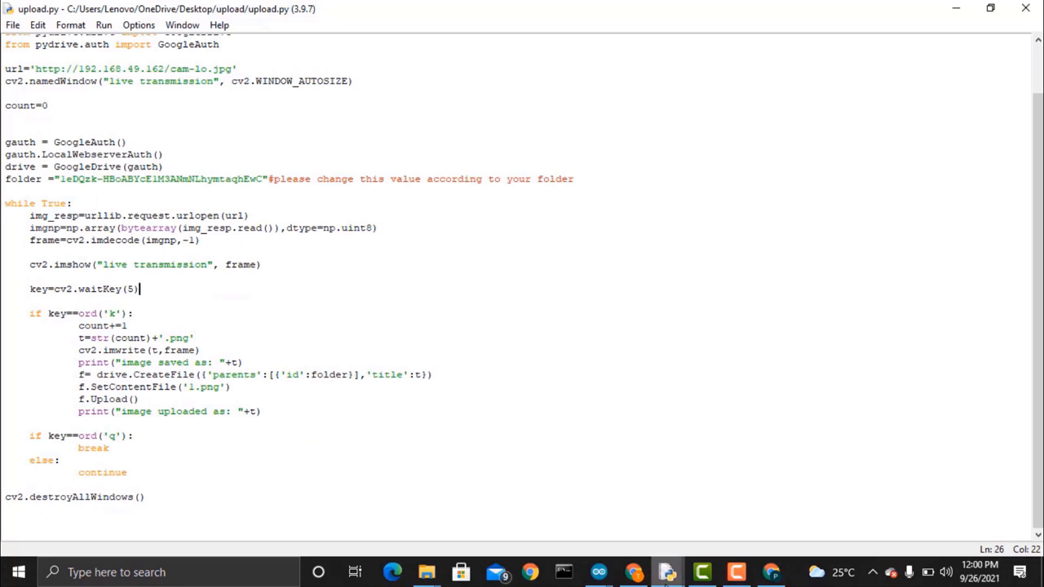
pyautogui.moveTo(667, 571)
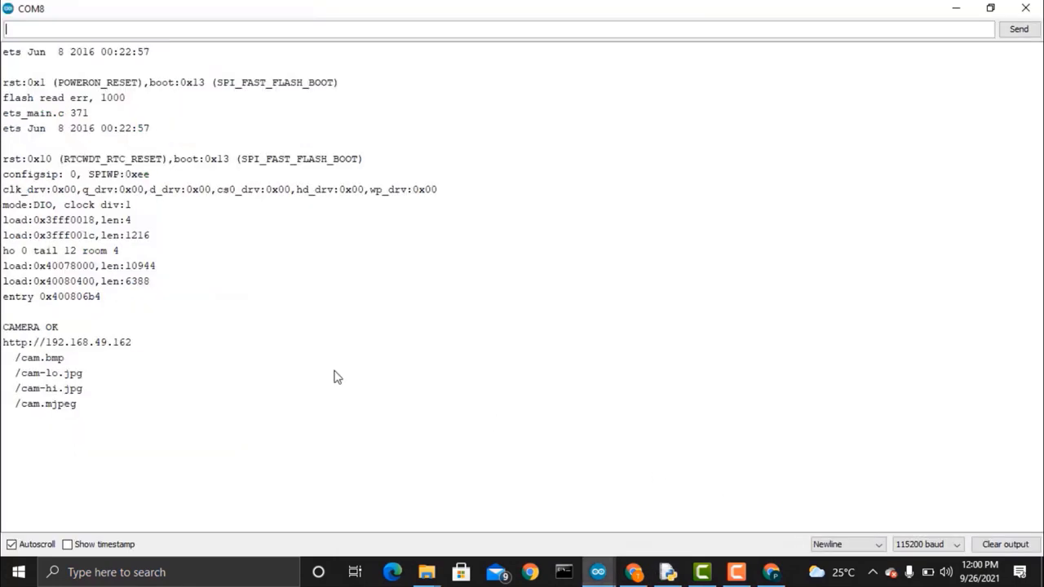
pyautogui.doubleClick(88, 343)
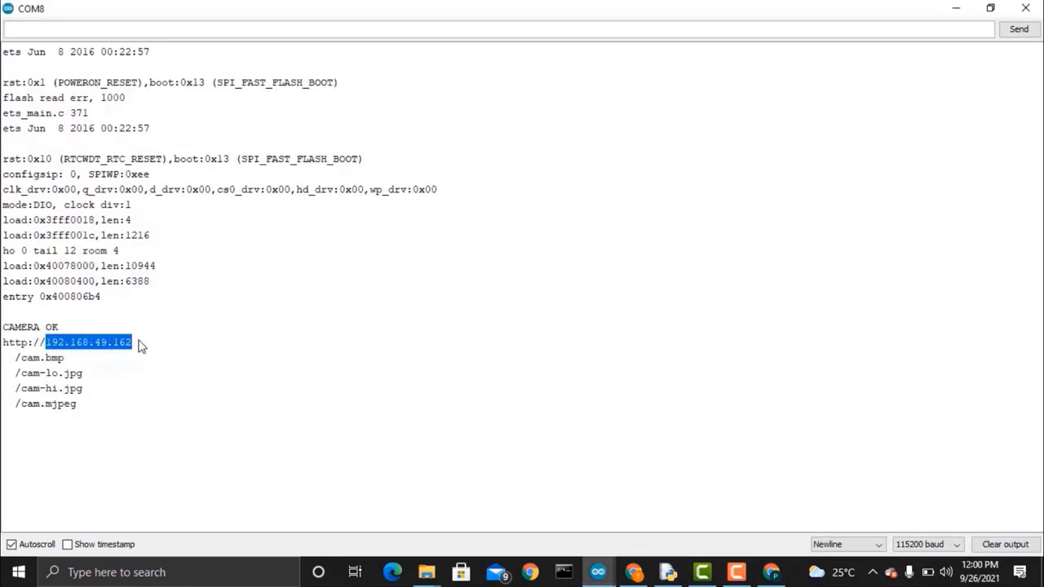
pyautogui.click(665, 571)
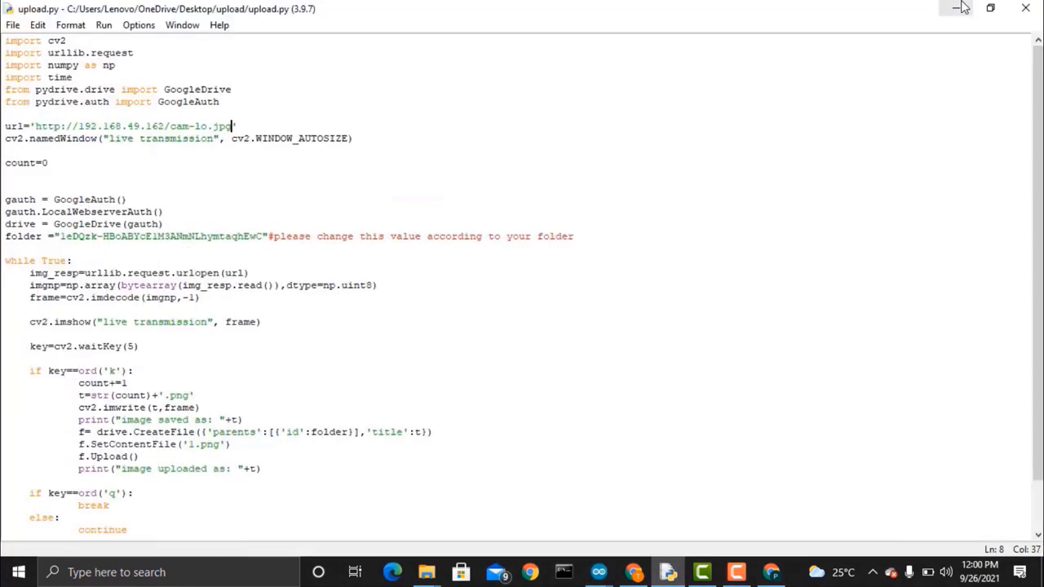
pyautogui.scroll(-3)
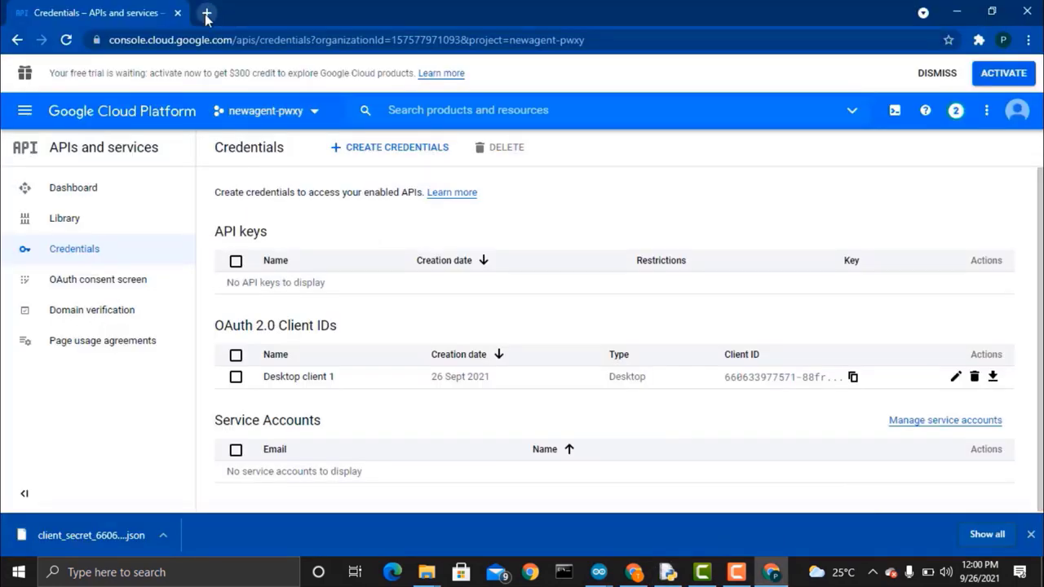
# Create a Drive folder named ima, open it and select its folder id in the address bar.
pyautogui.click(206, 13)
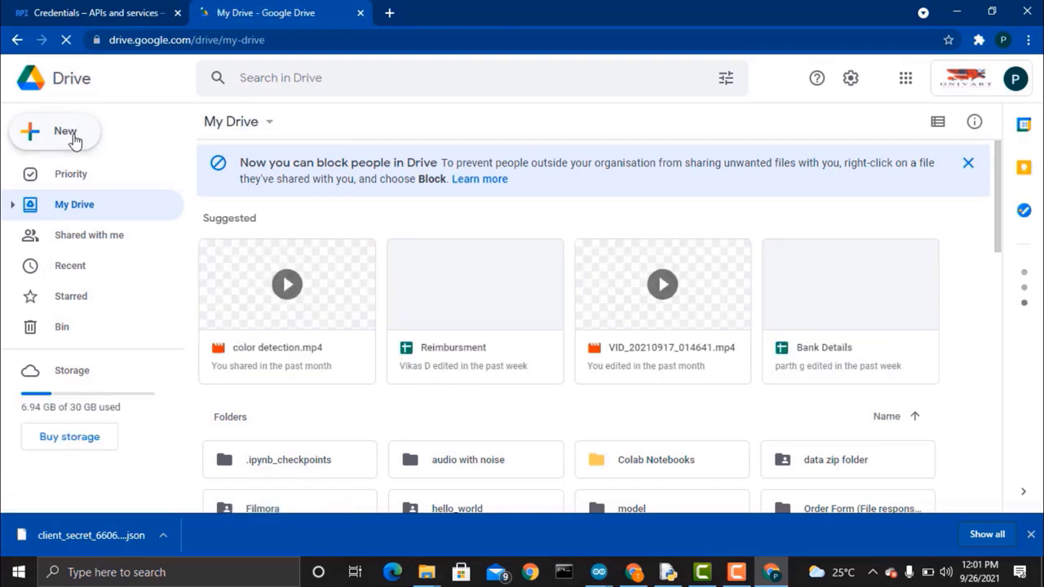
pyautogui.click(55, 130)
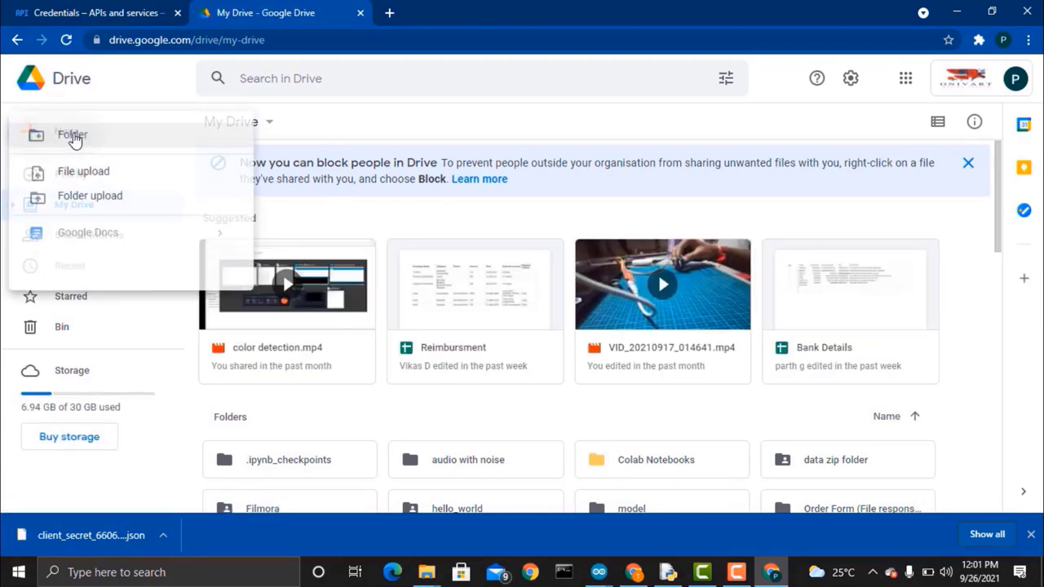
pyautogui.click(72, 134)
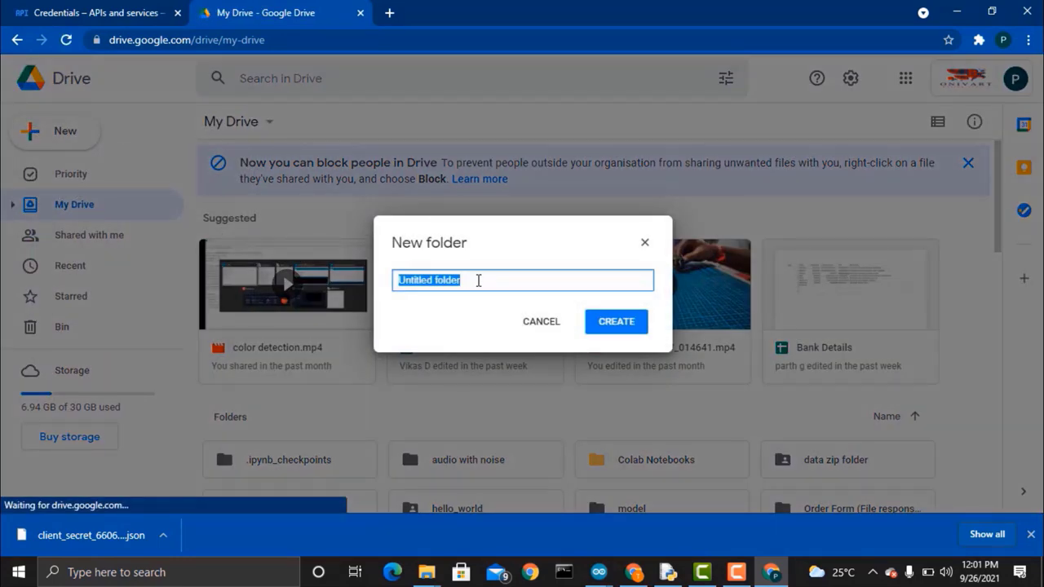
pyautogui.write('ima')
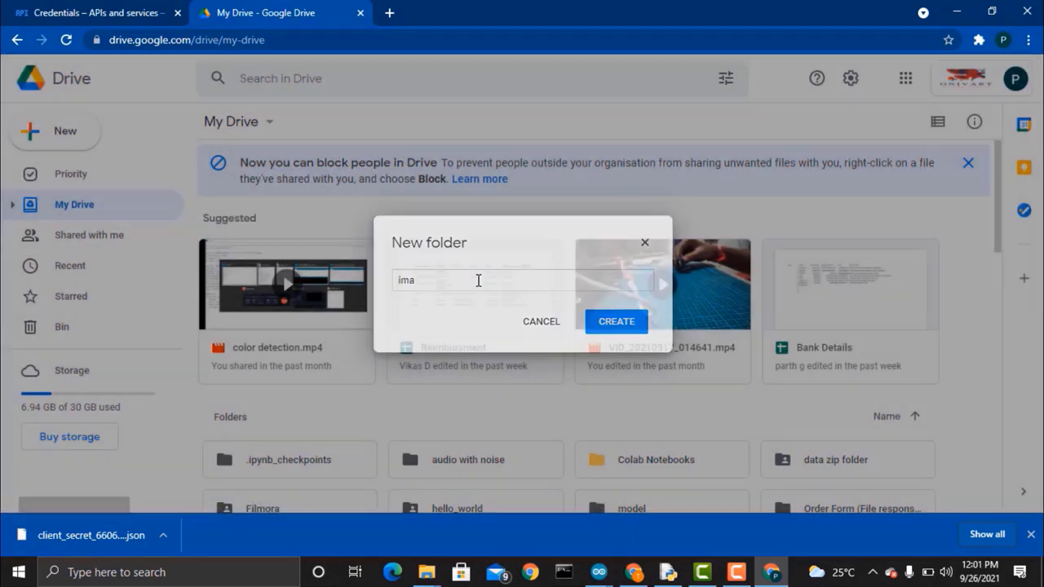
pyautogui.click(616, 320)
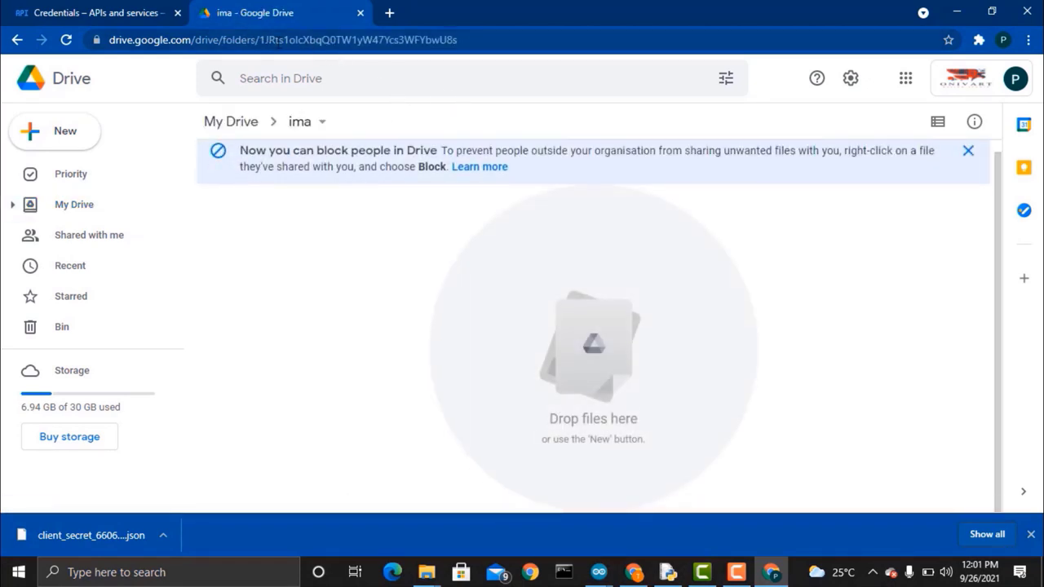
pyautogui.click(326, 39)
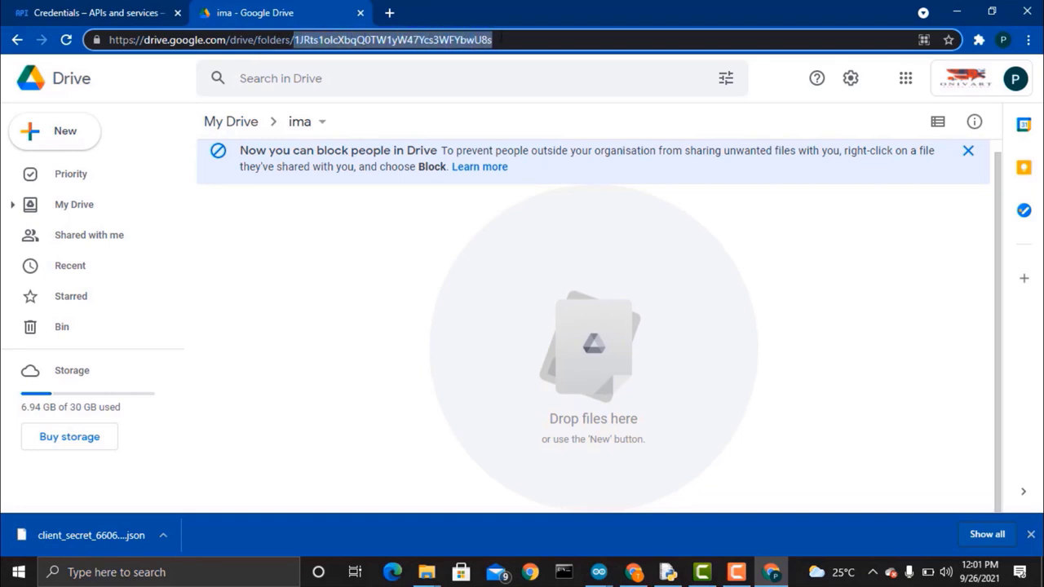
pyautogui.moveTo(620, 562)
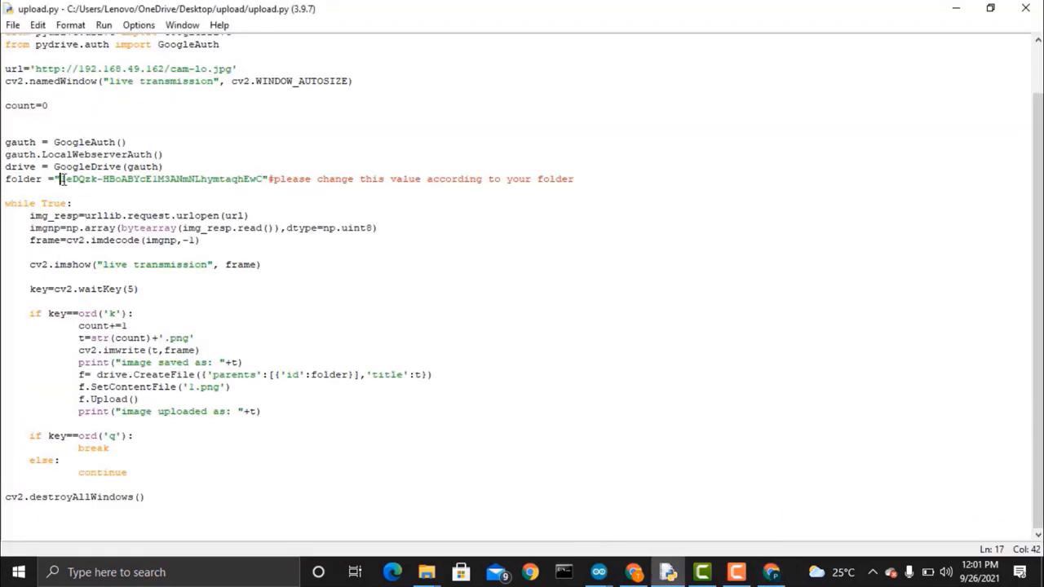
# Replace the folder id with the ima folder's id, run the module and allow Drive access so 1.png uploads.
pyautogui.moveTo(62, 178); pyautogui.dragTo(263, 178)
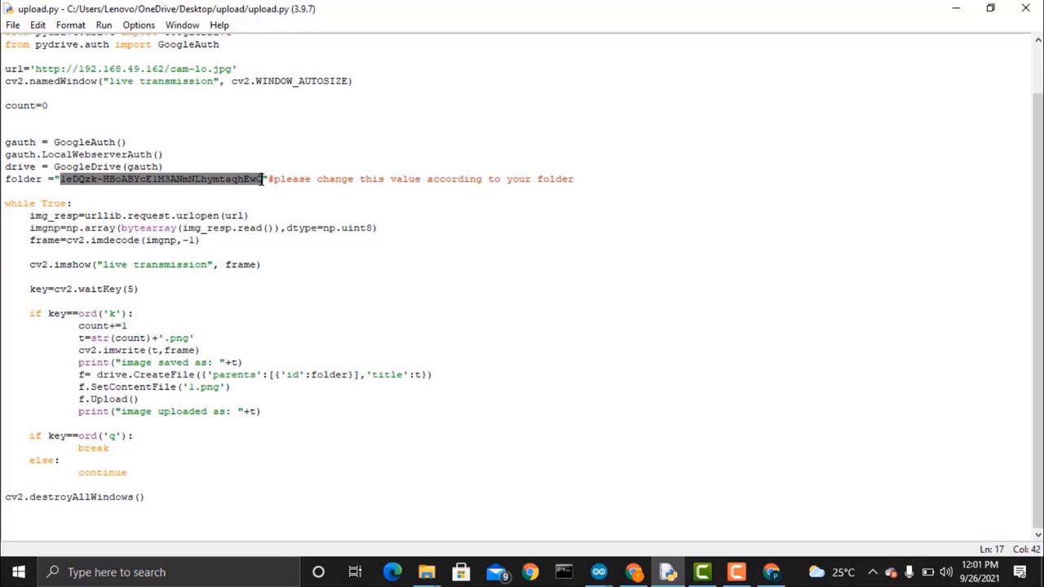
pyautogui.click(103, 24)
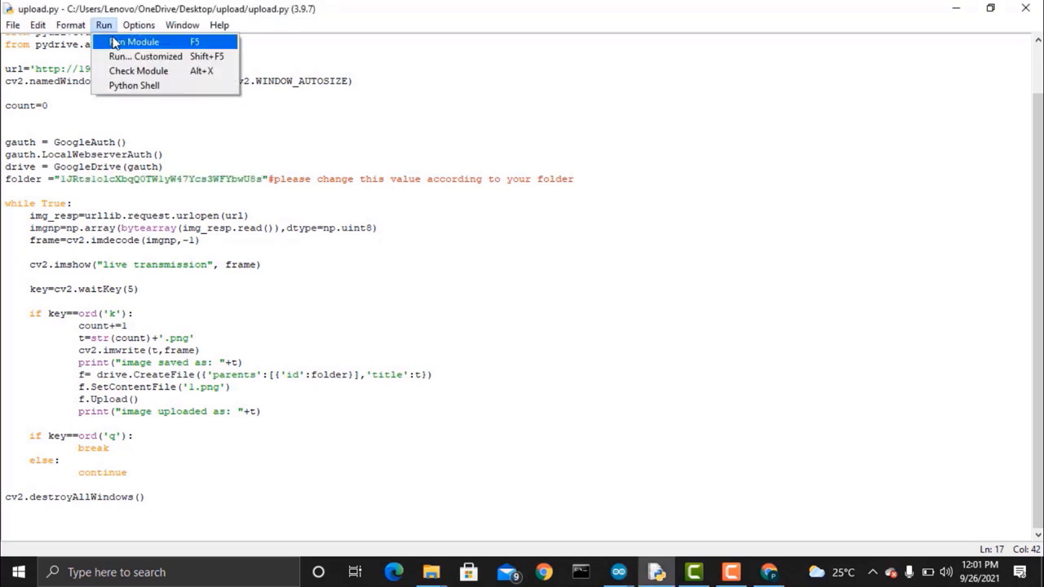
pyautogui.click(133, 42)
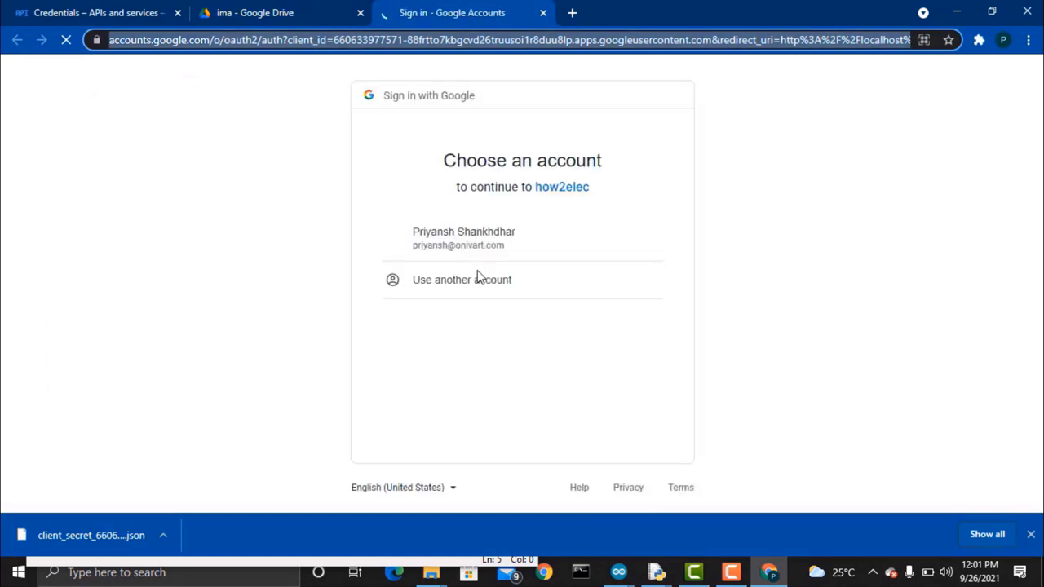
pyautogui.click(463, 239)
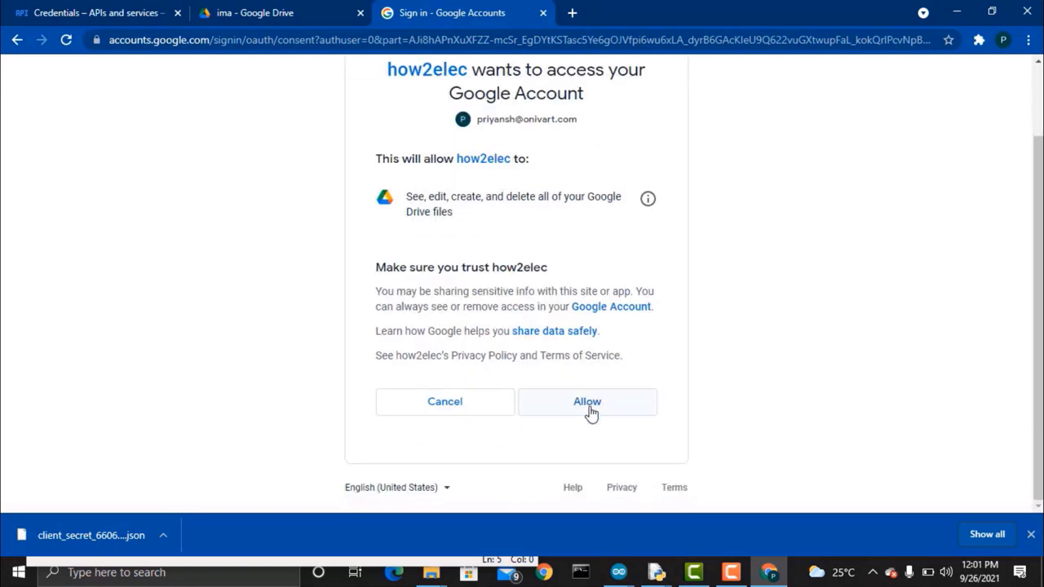
pyautogui.click(588, 402)
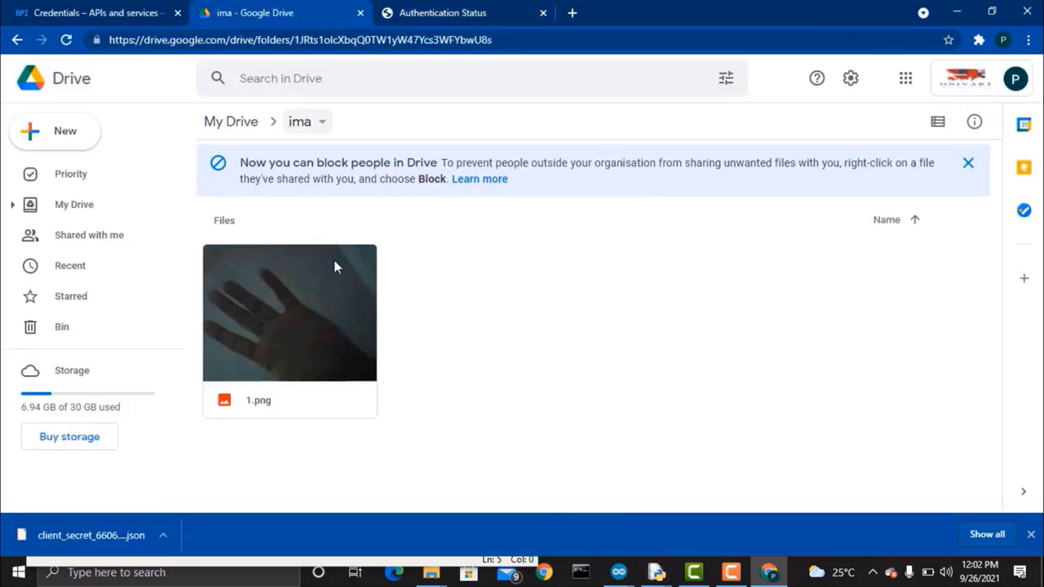
pyautogui.doubleClick(290, 313)
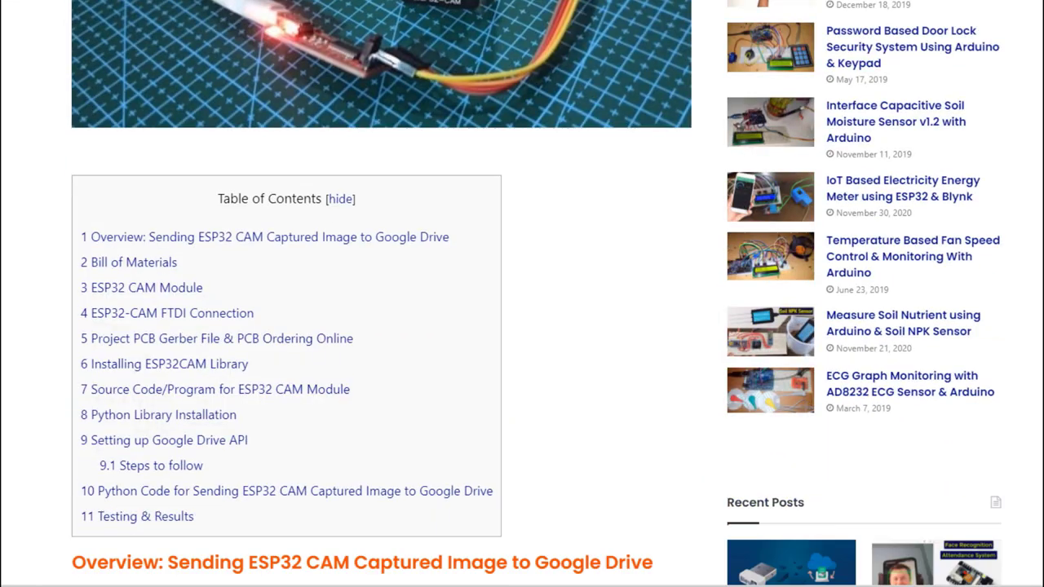
pyautogui.scroll(-3)
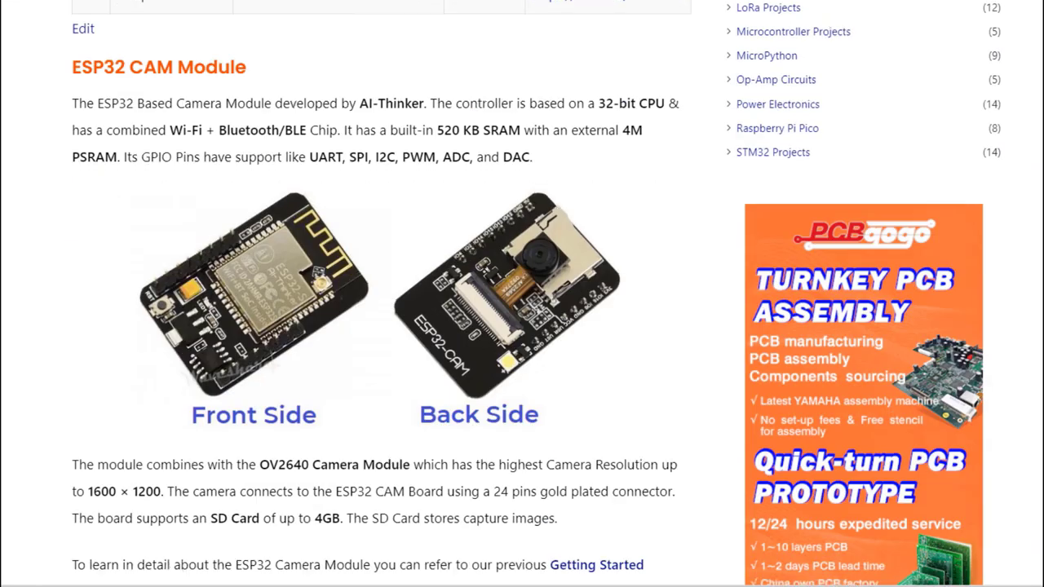
pyautogui.scroll(-3)
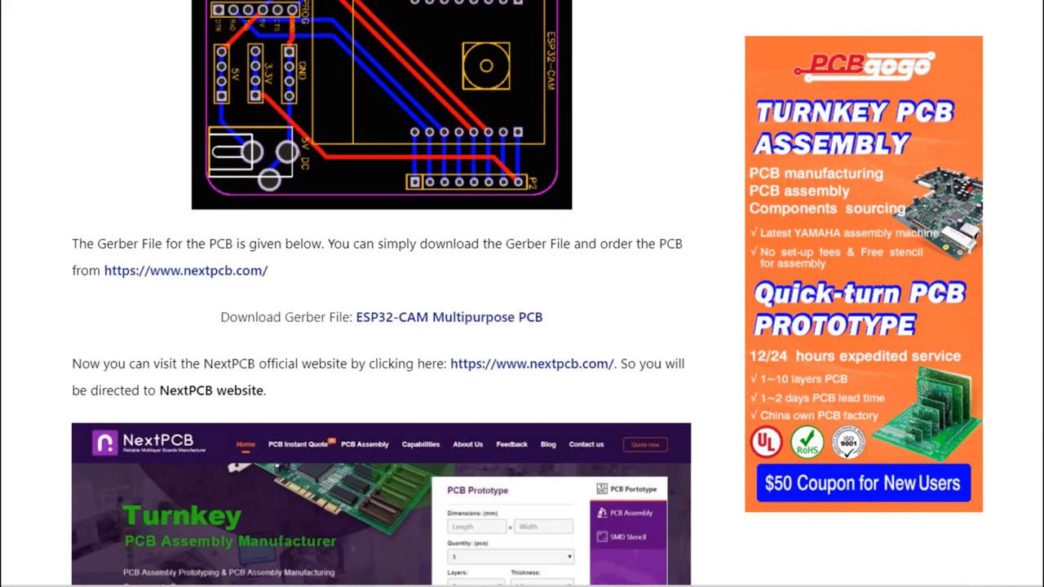
pyautogui.scroll(-3)
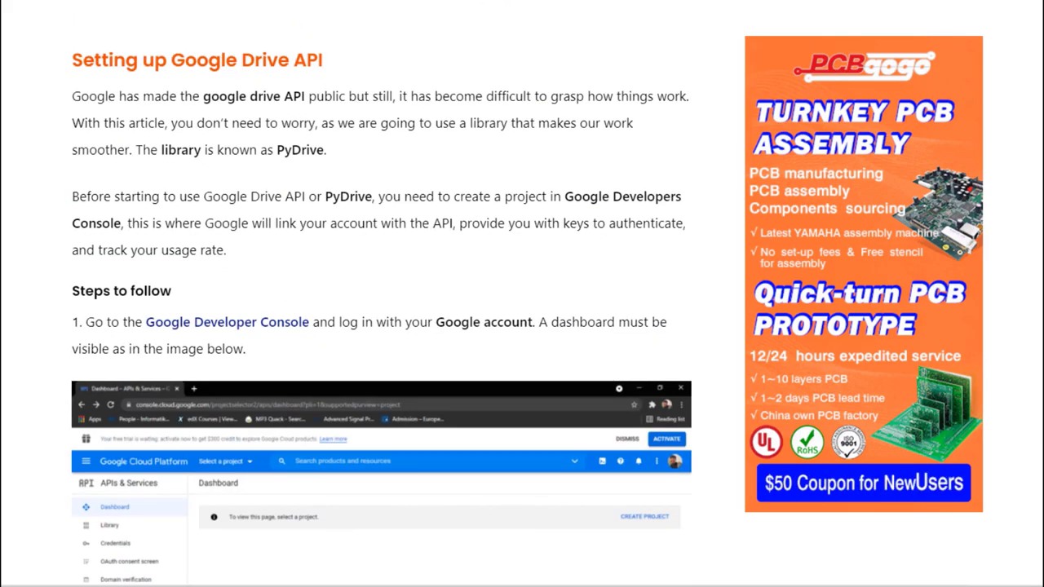
pyautogui.scroll(-3)
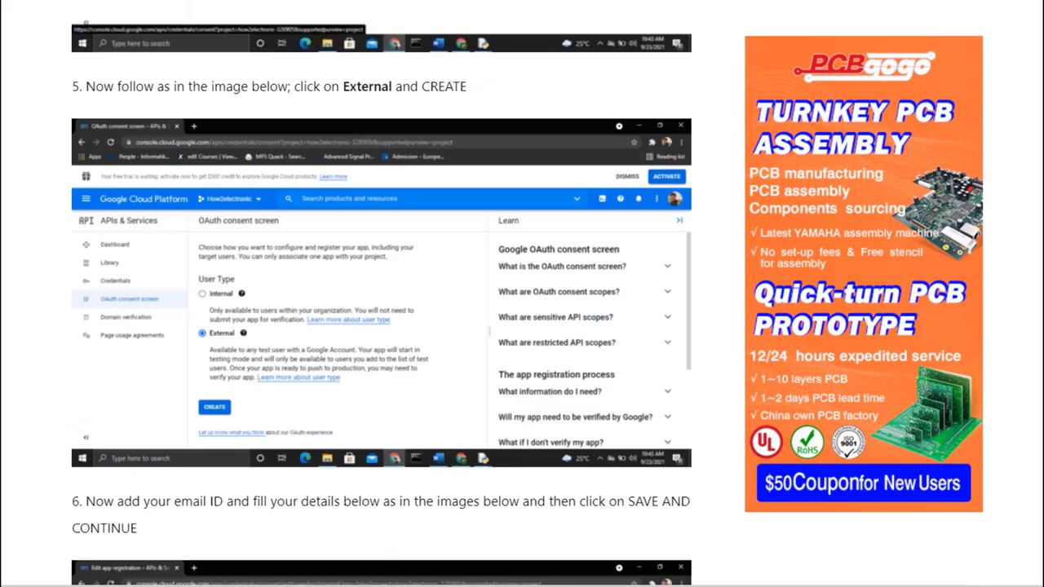
pyautogui.scroll(-3)
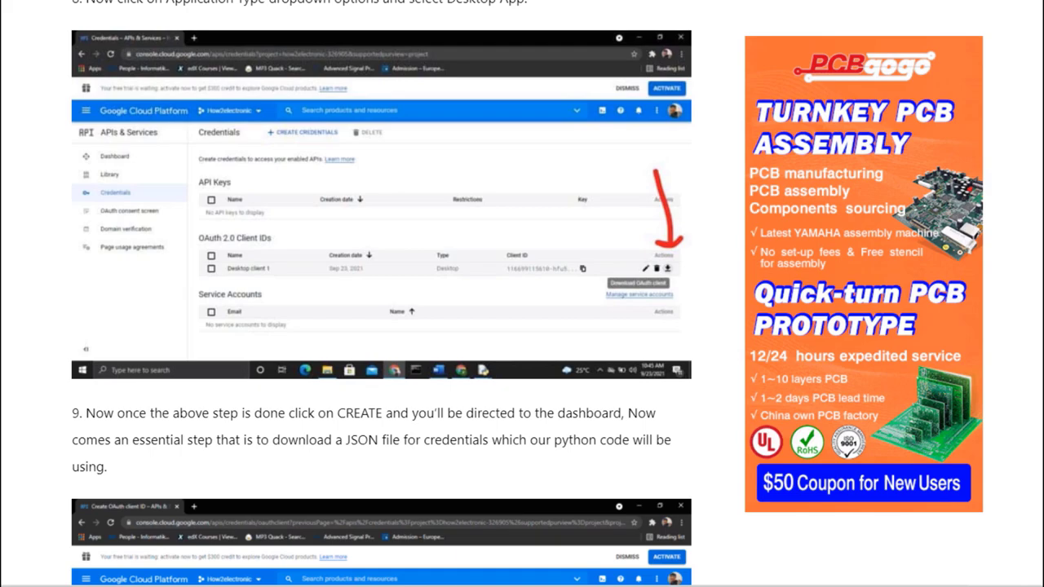
pyautogui.scroll(-3)
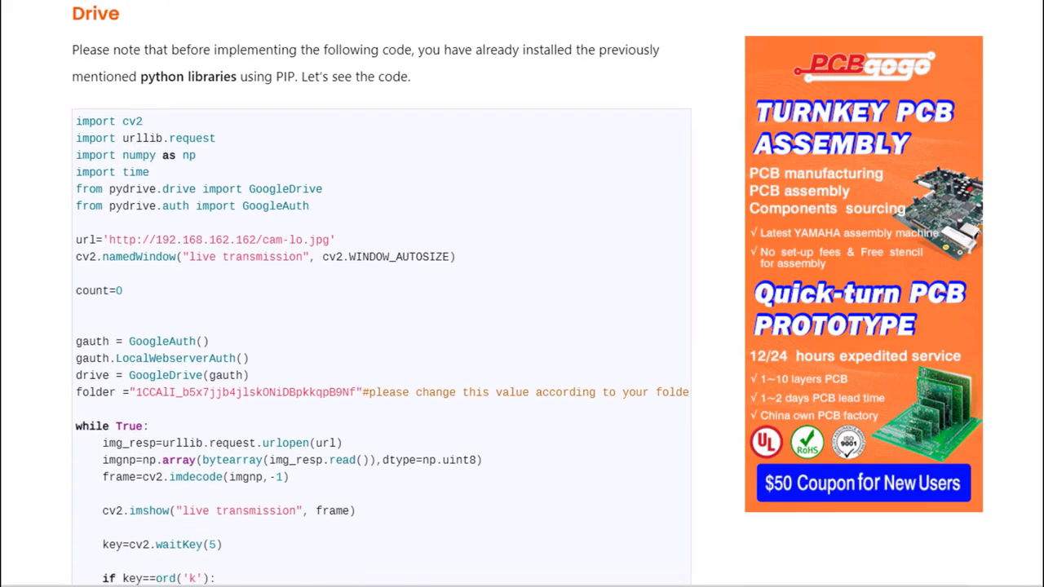